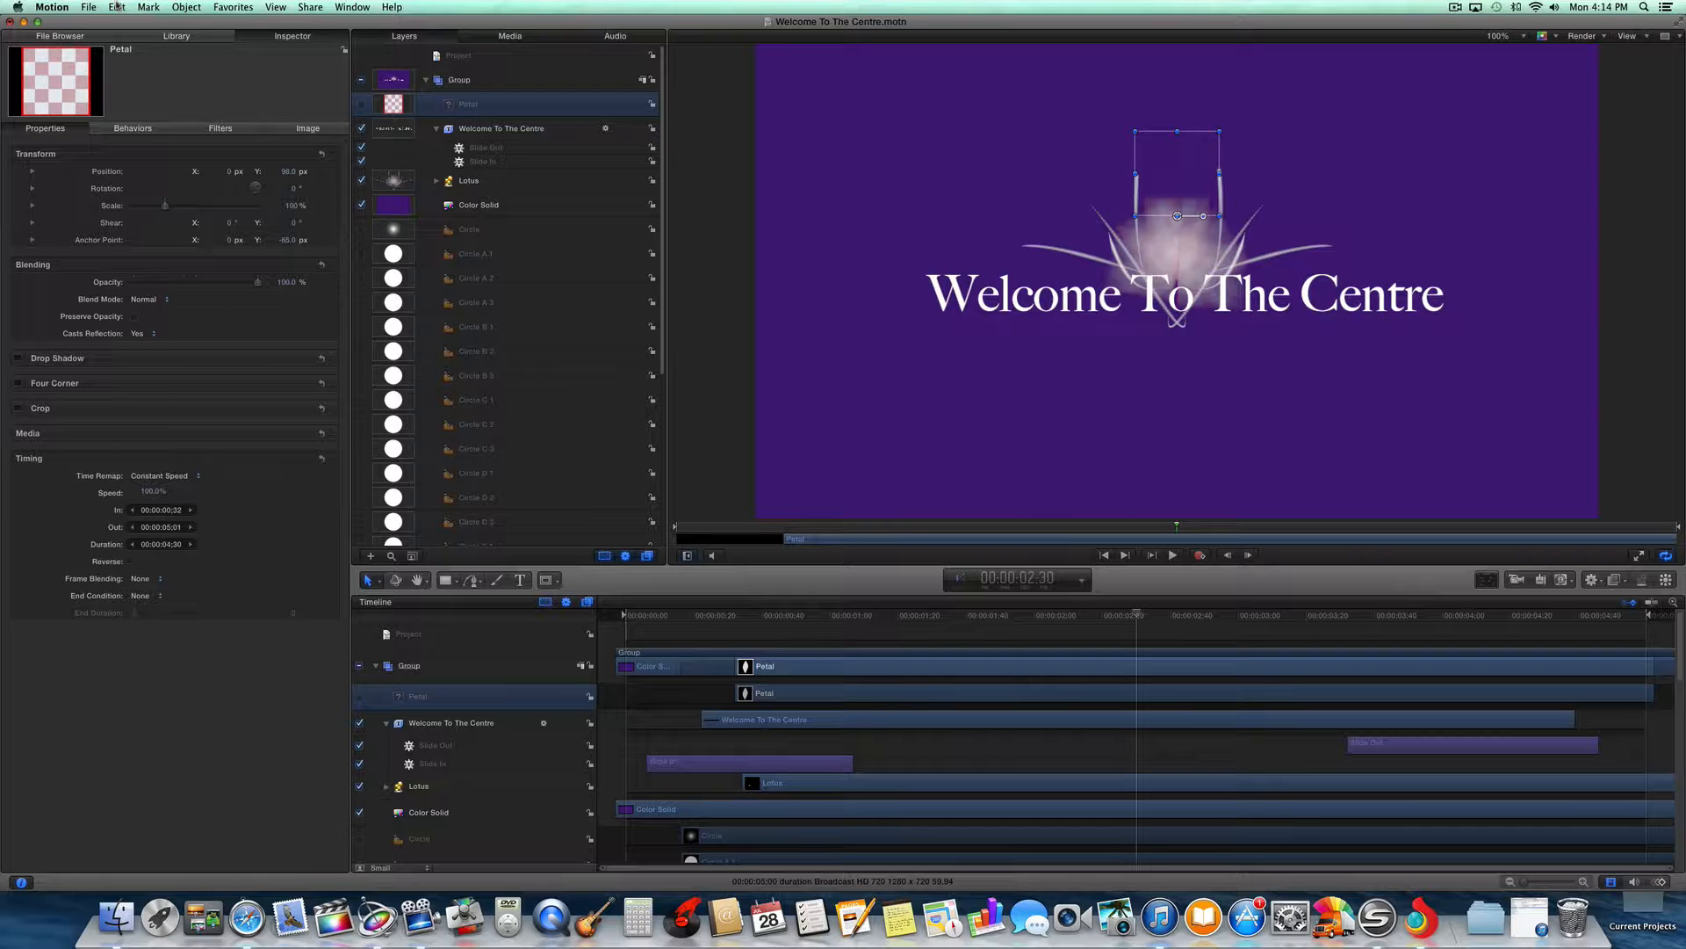
Show the Welcome To The Centre project properties with its 5.0 duration in seconds
click(116, 6)
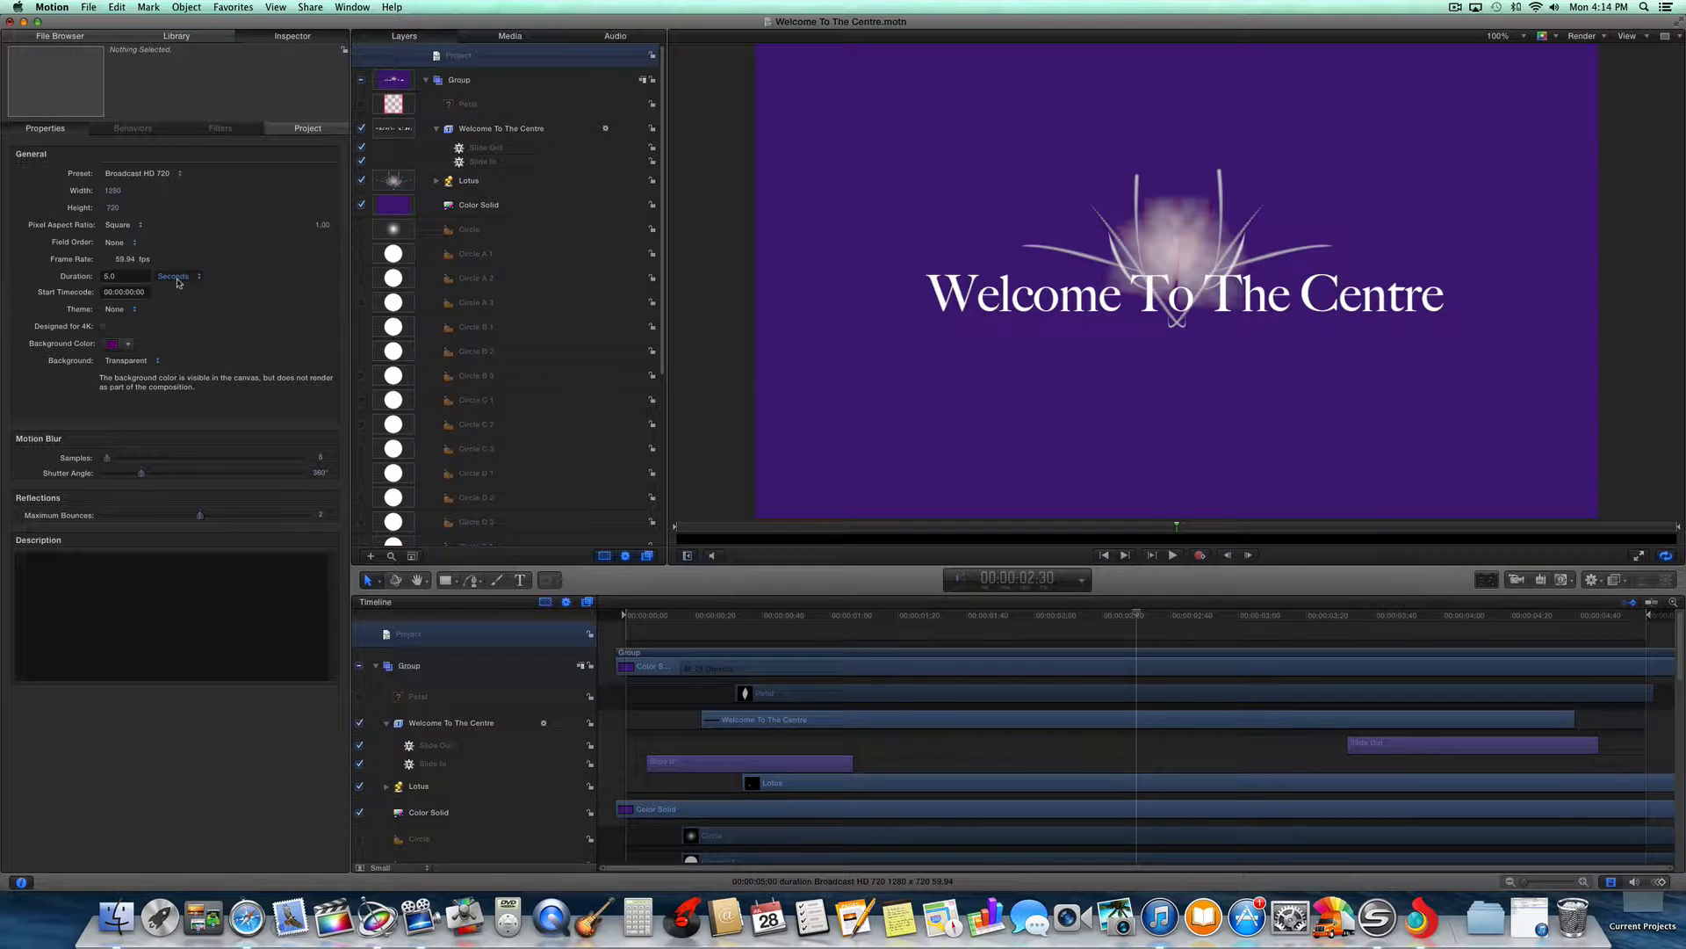
click(197, 275)
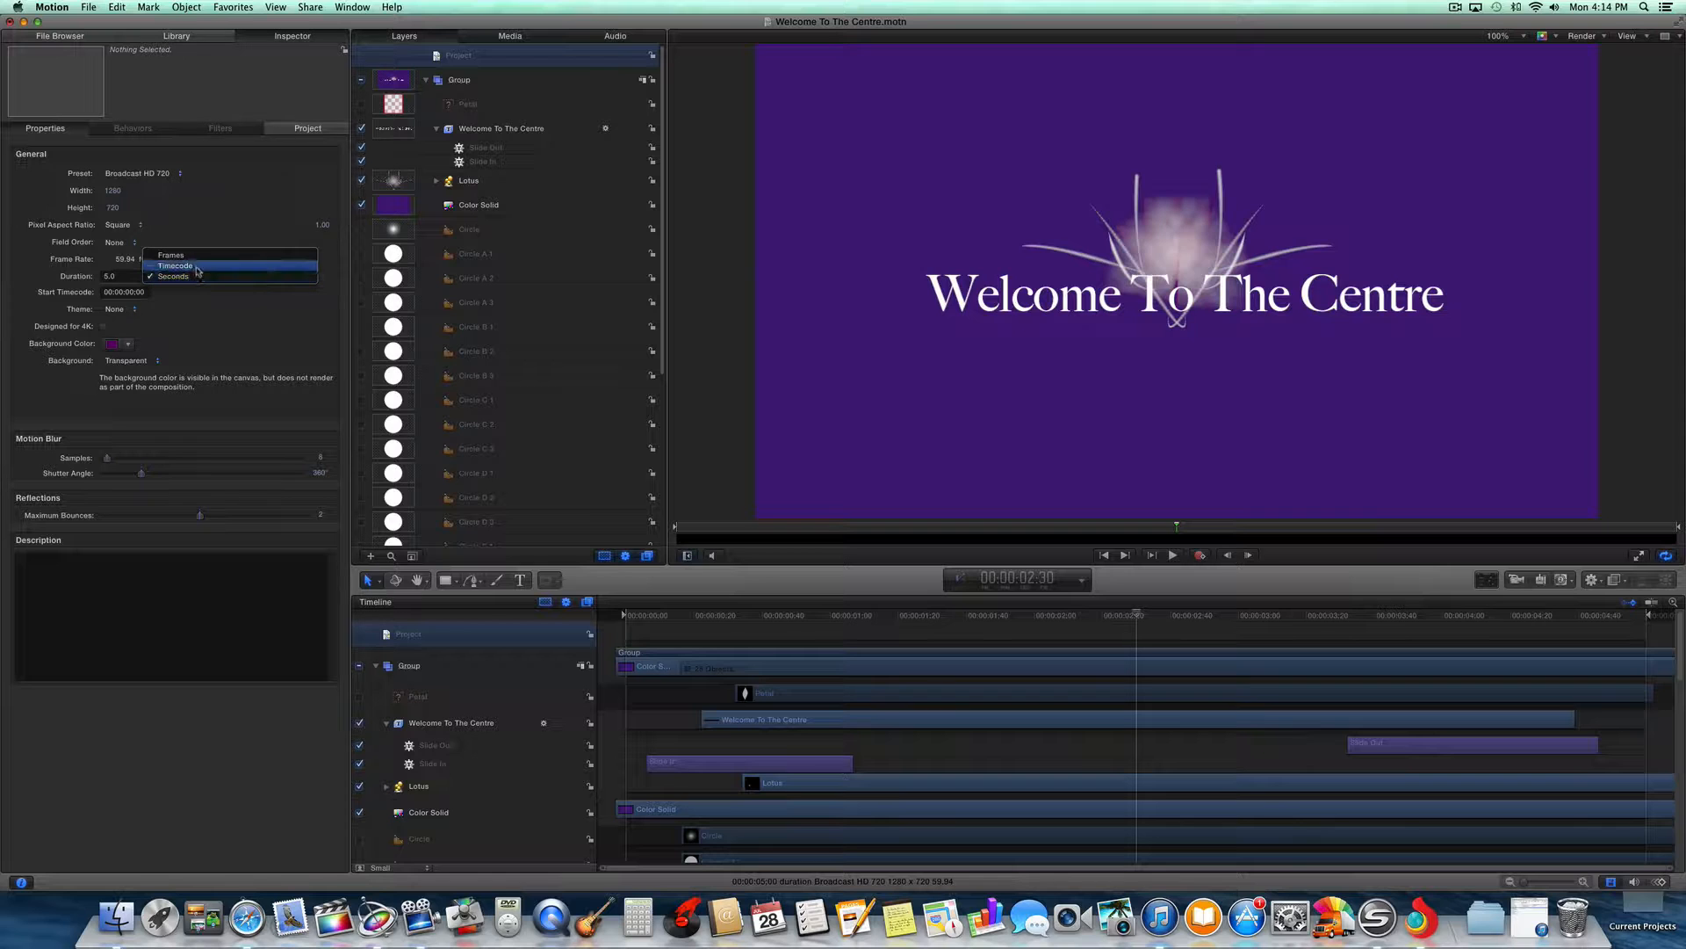
click(172, 277)
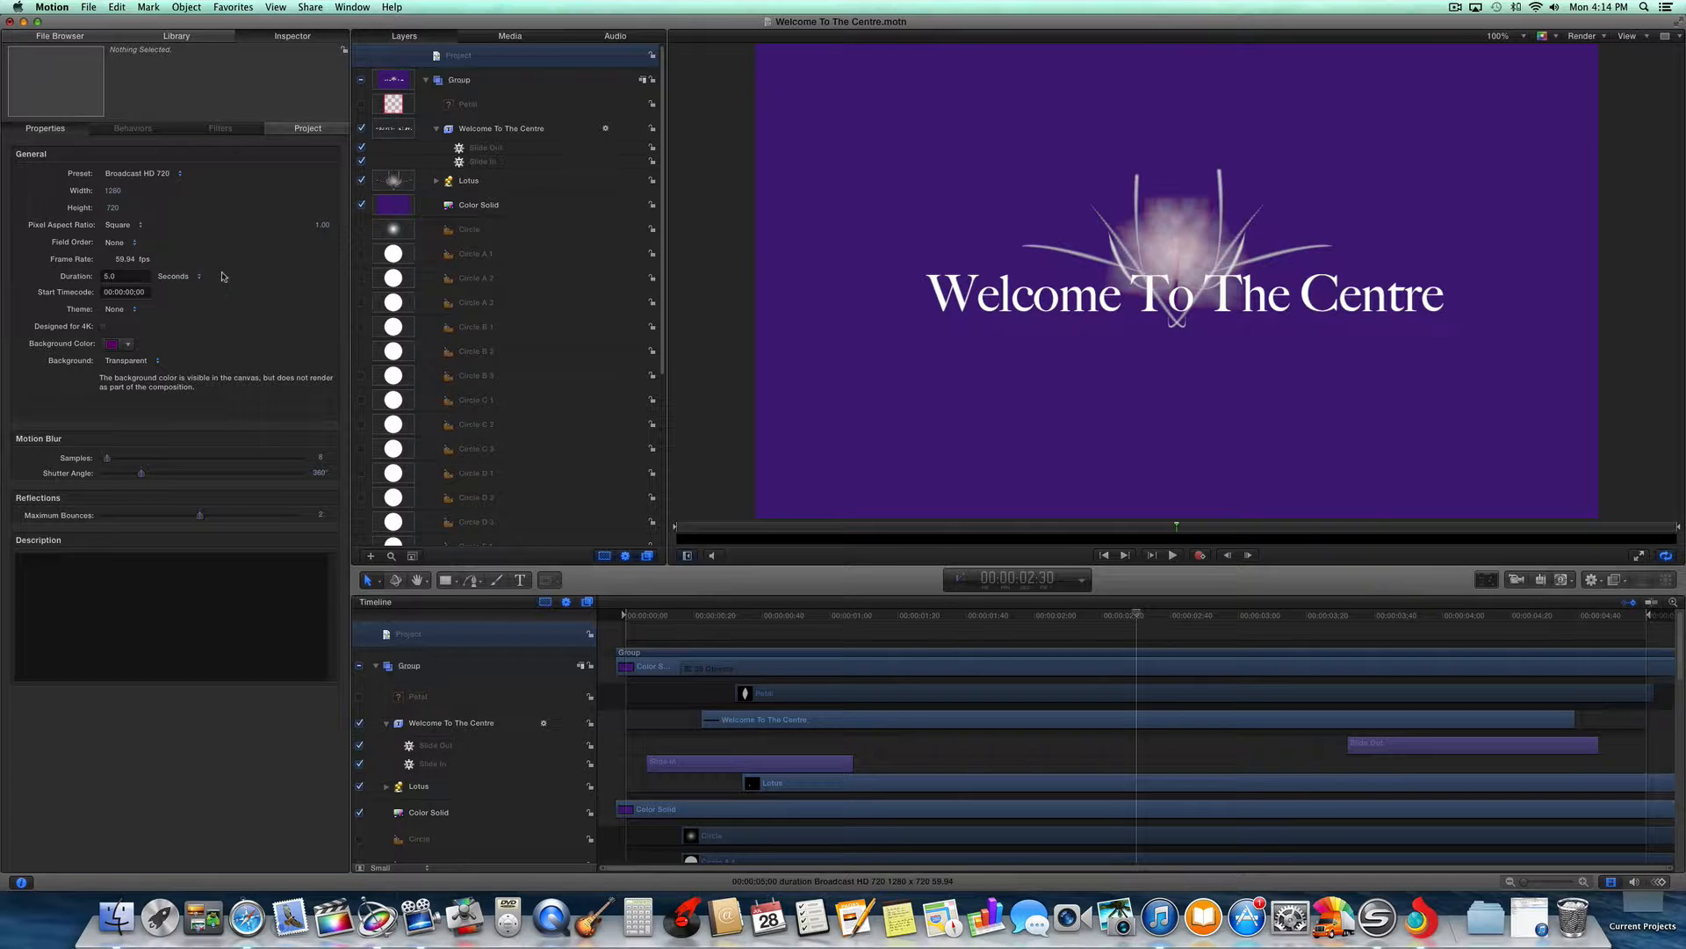
Publish the project as a generator named 'Welcome To The Centre'
click(88, 8)
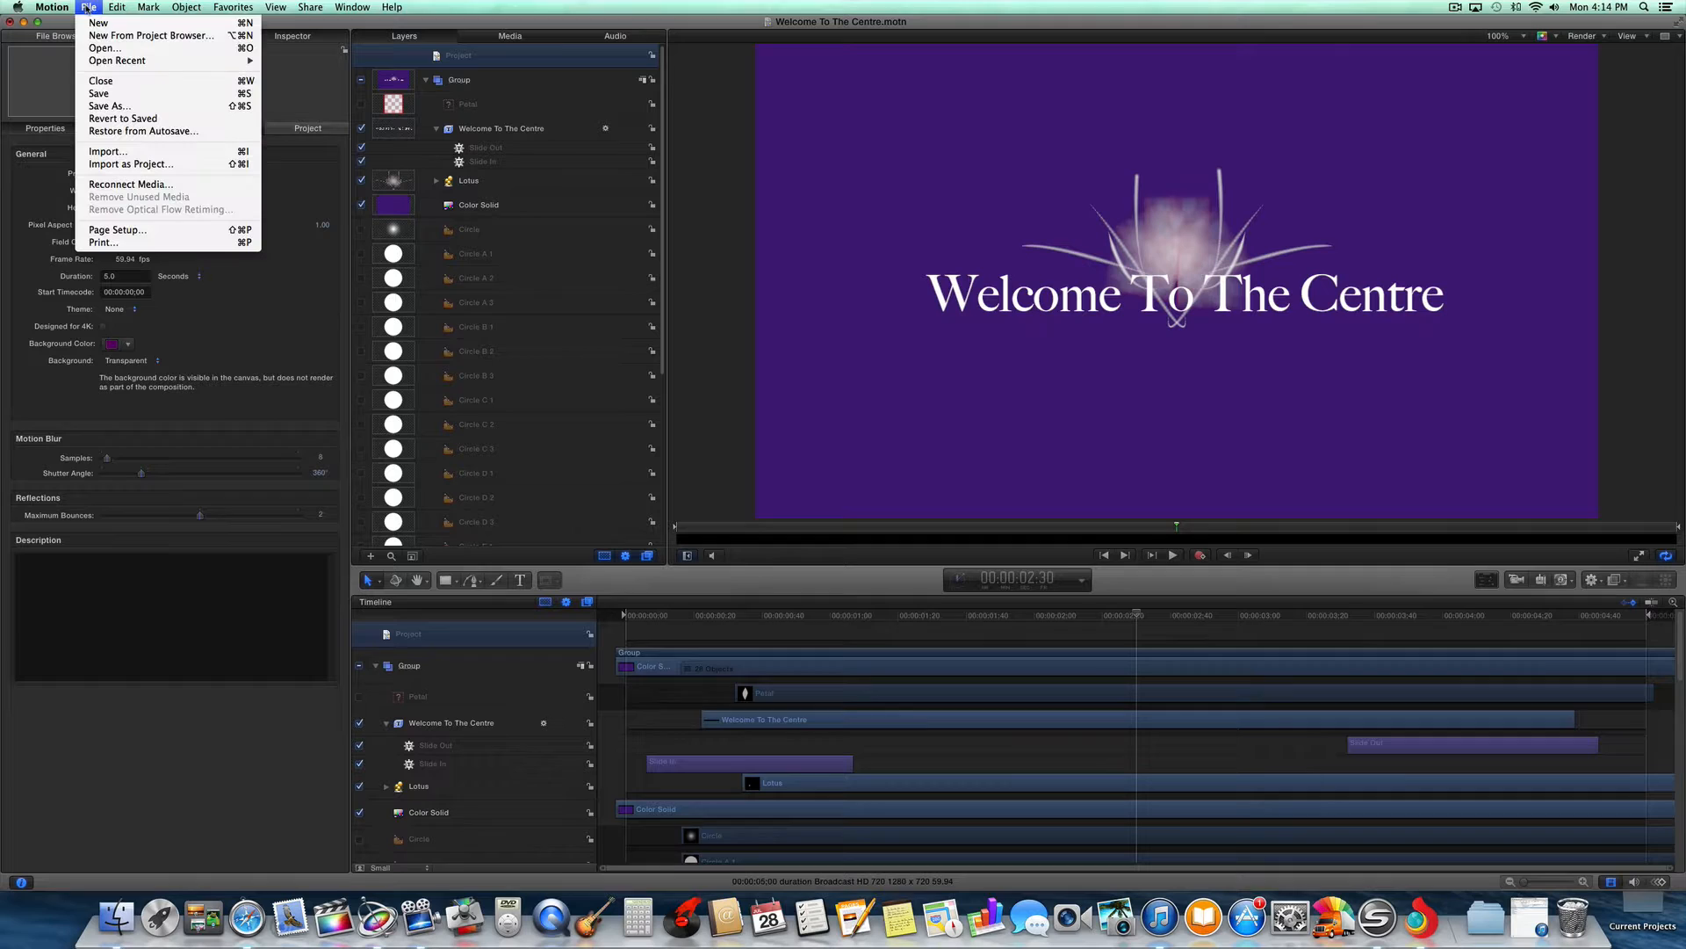
mouse_move(107, 106)
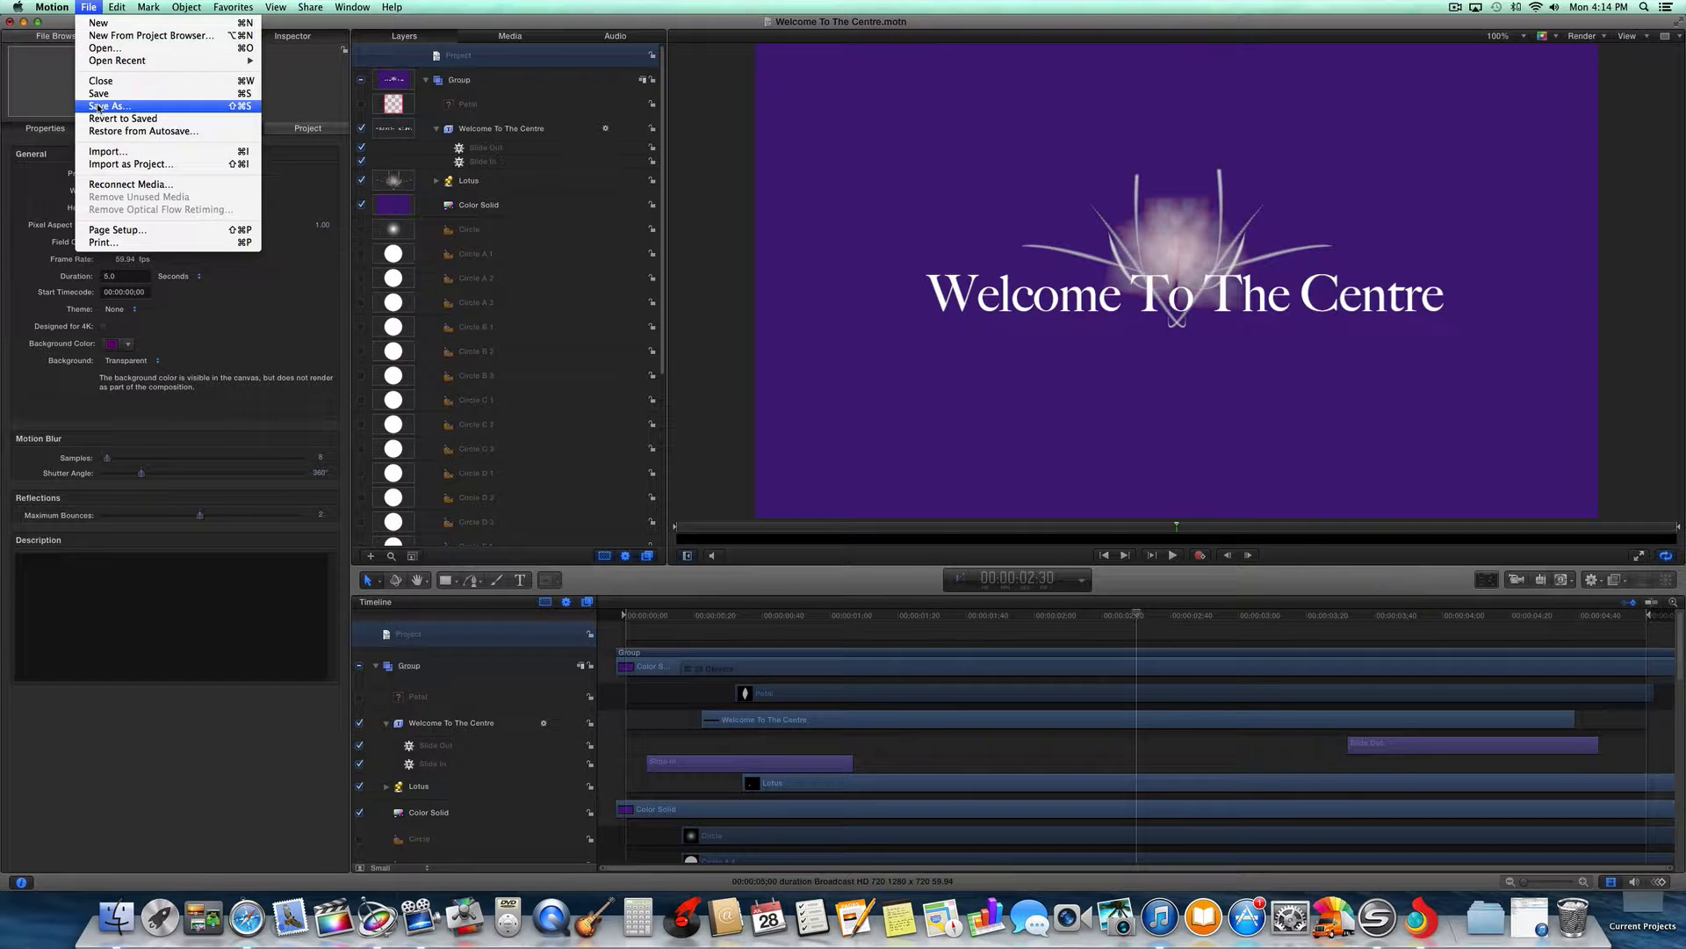
click(107, 105)
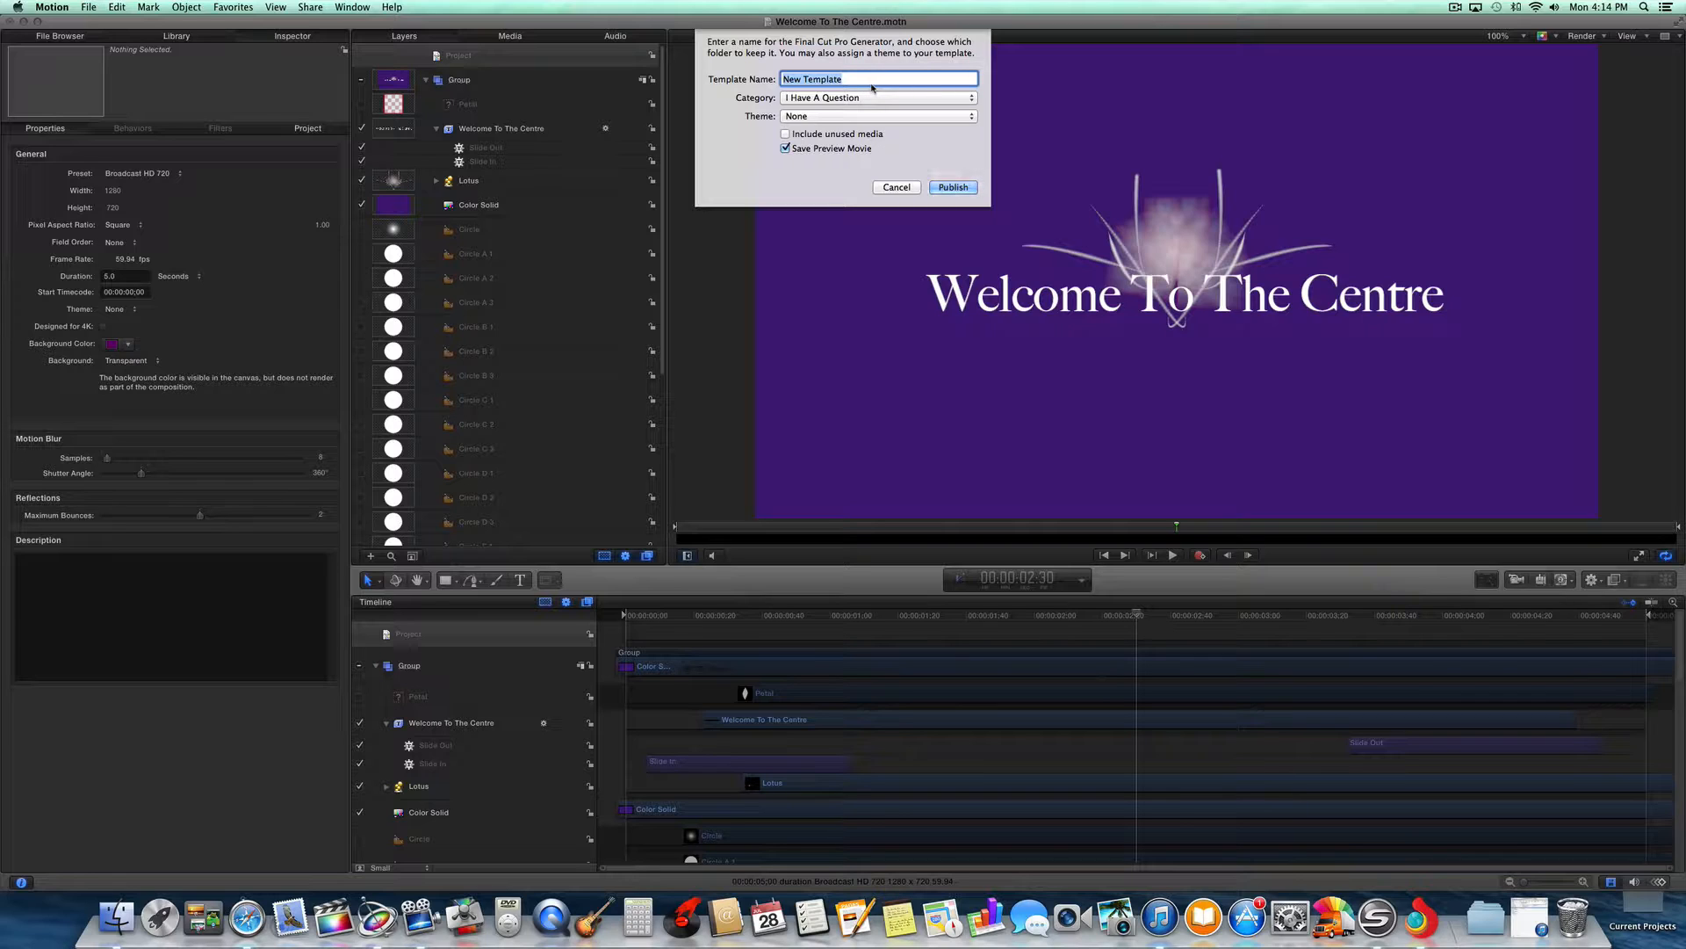
text(Welcome TO THe)
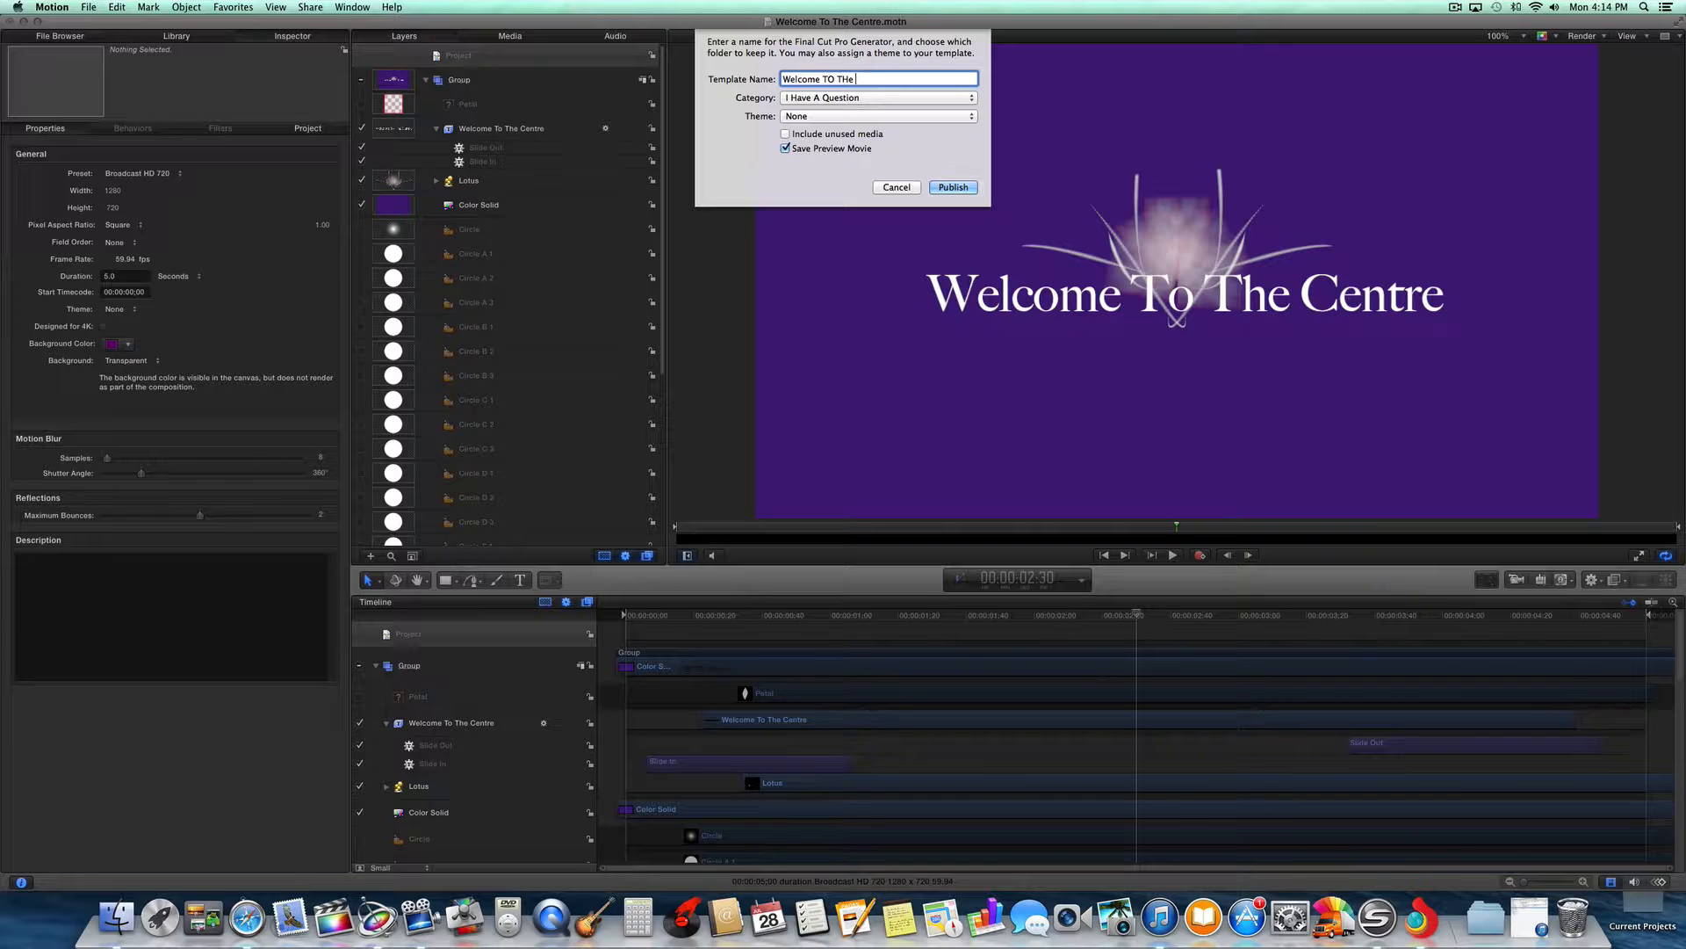
key(Backspace)
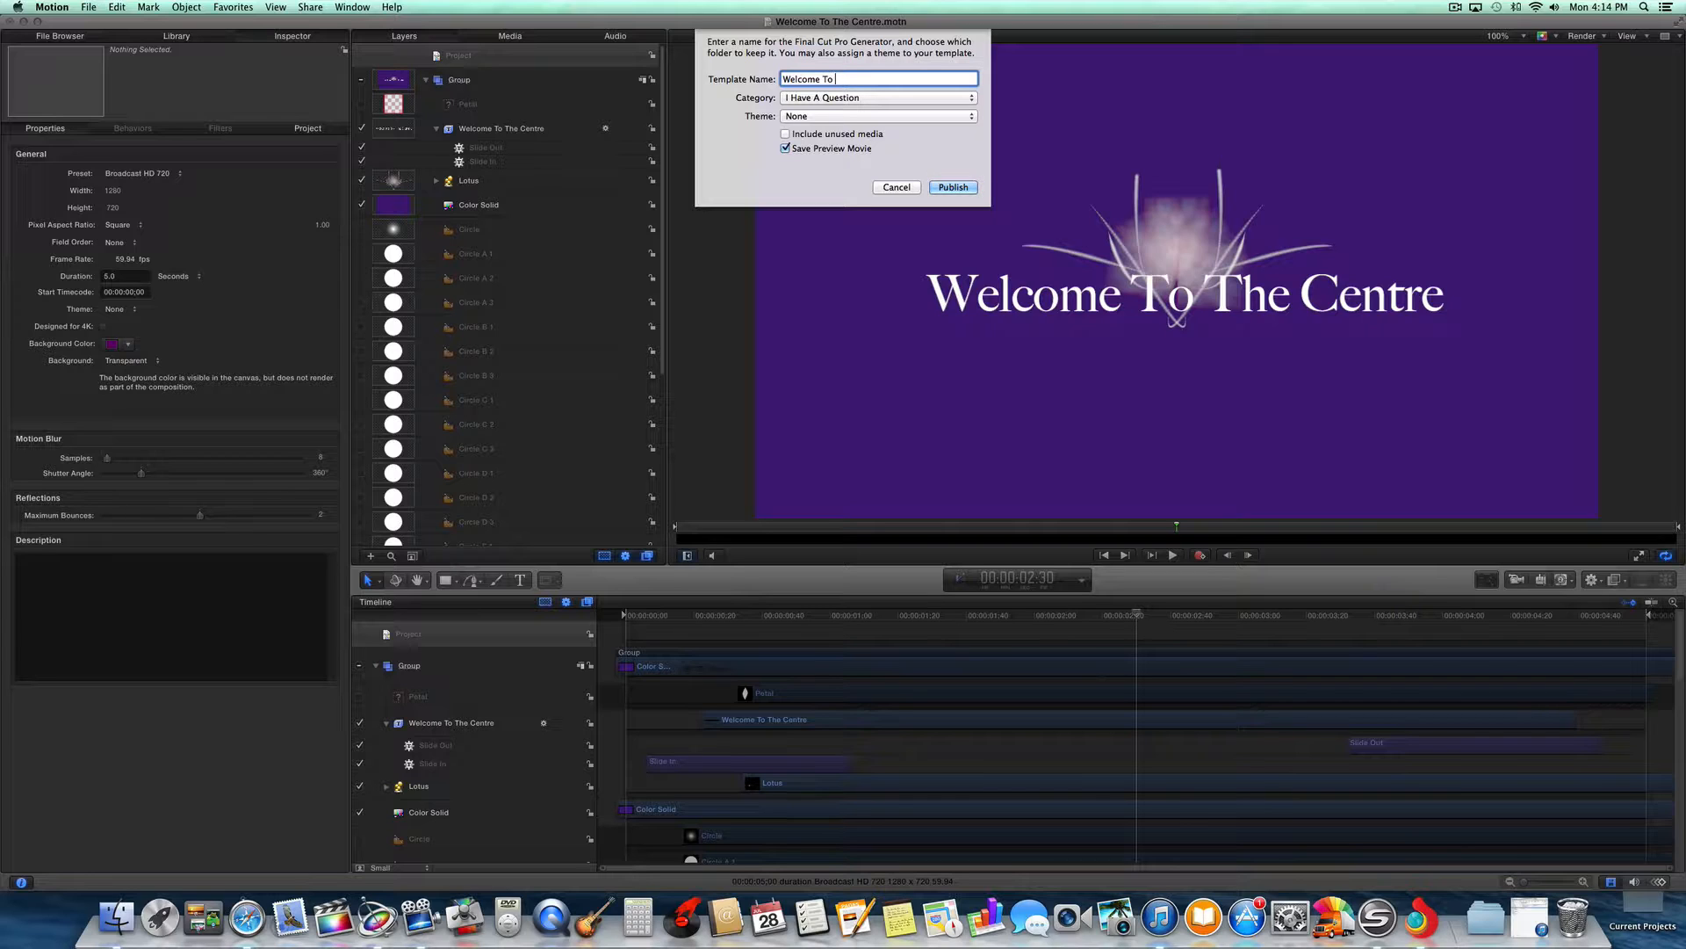
text(The Centre)
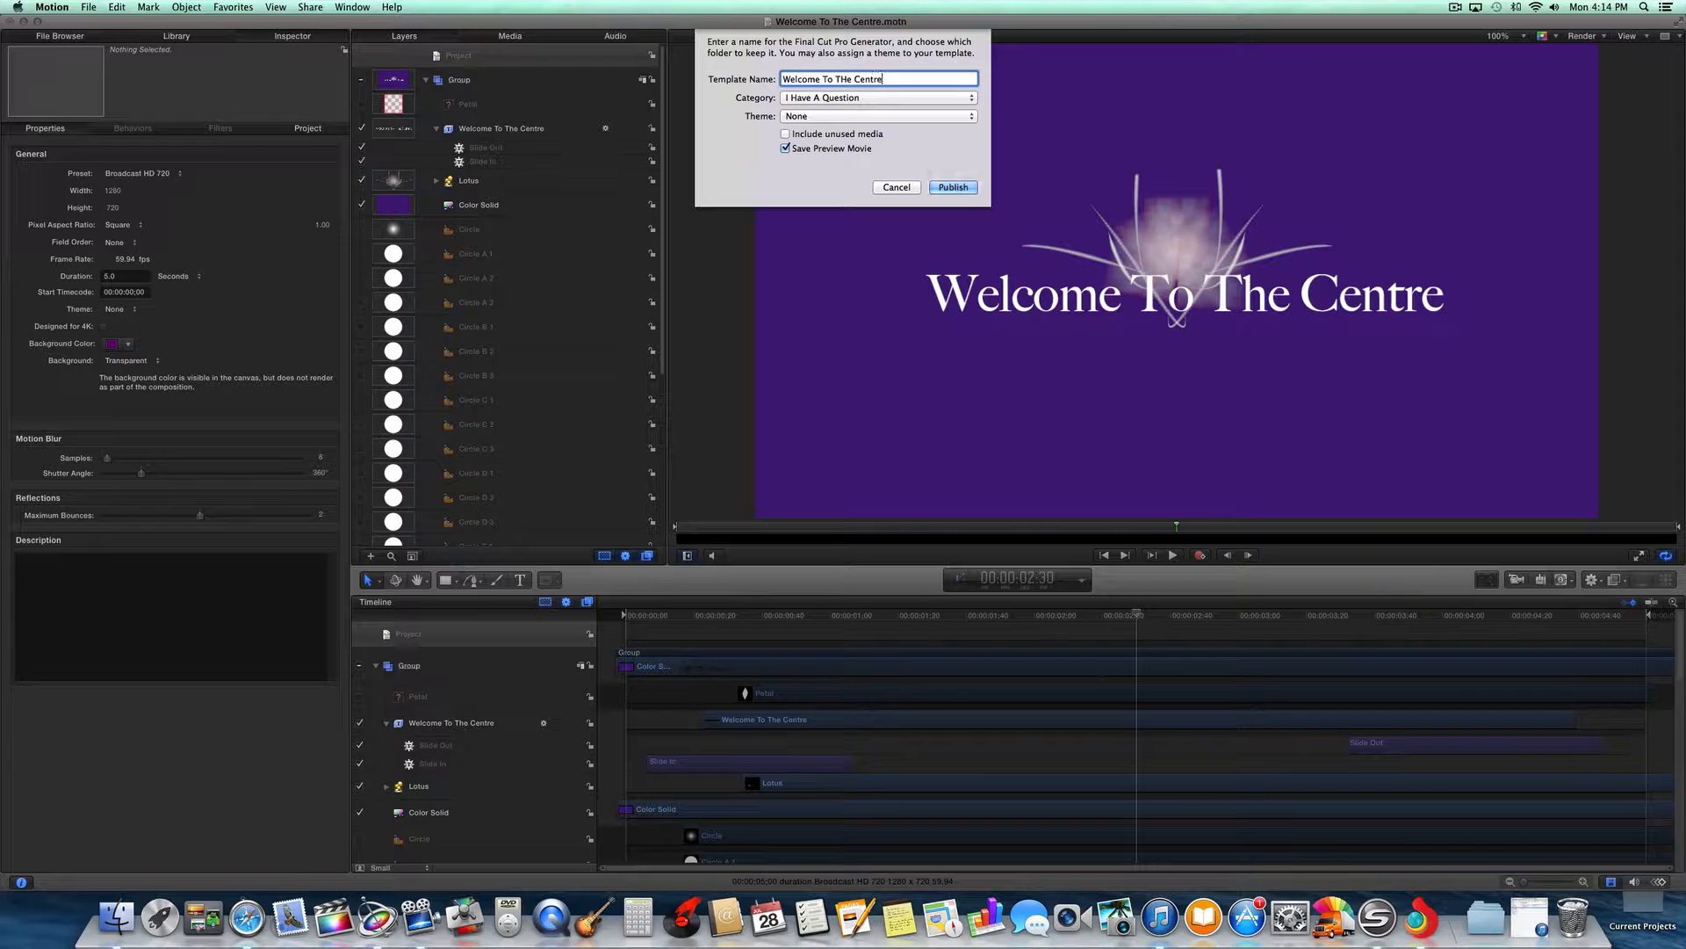
Create a new category named Welcome To The Centre for the template
click(876, 97)
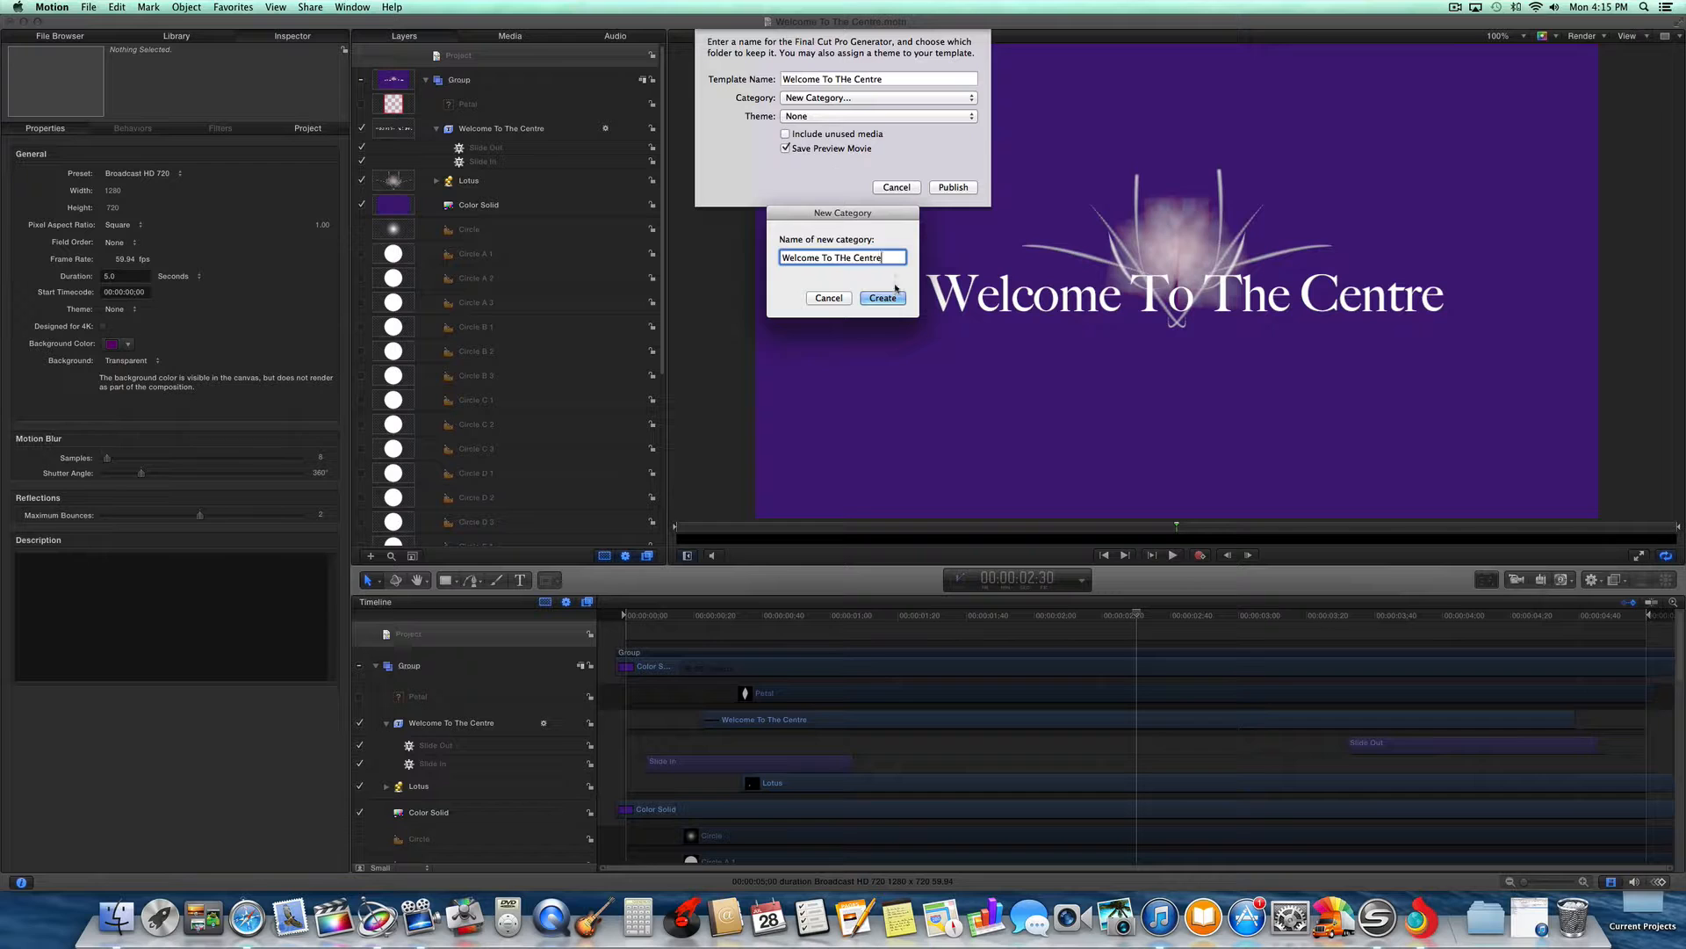
click(882, 298)
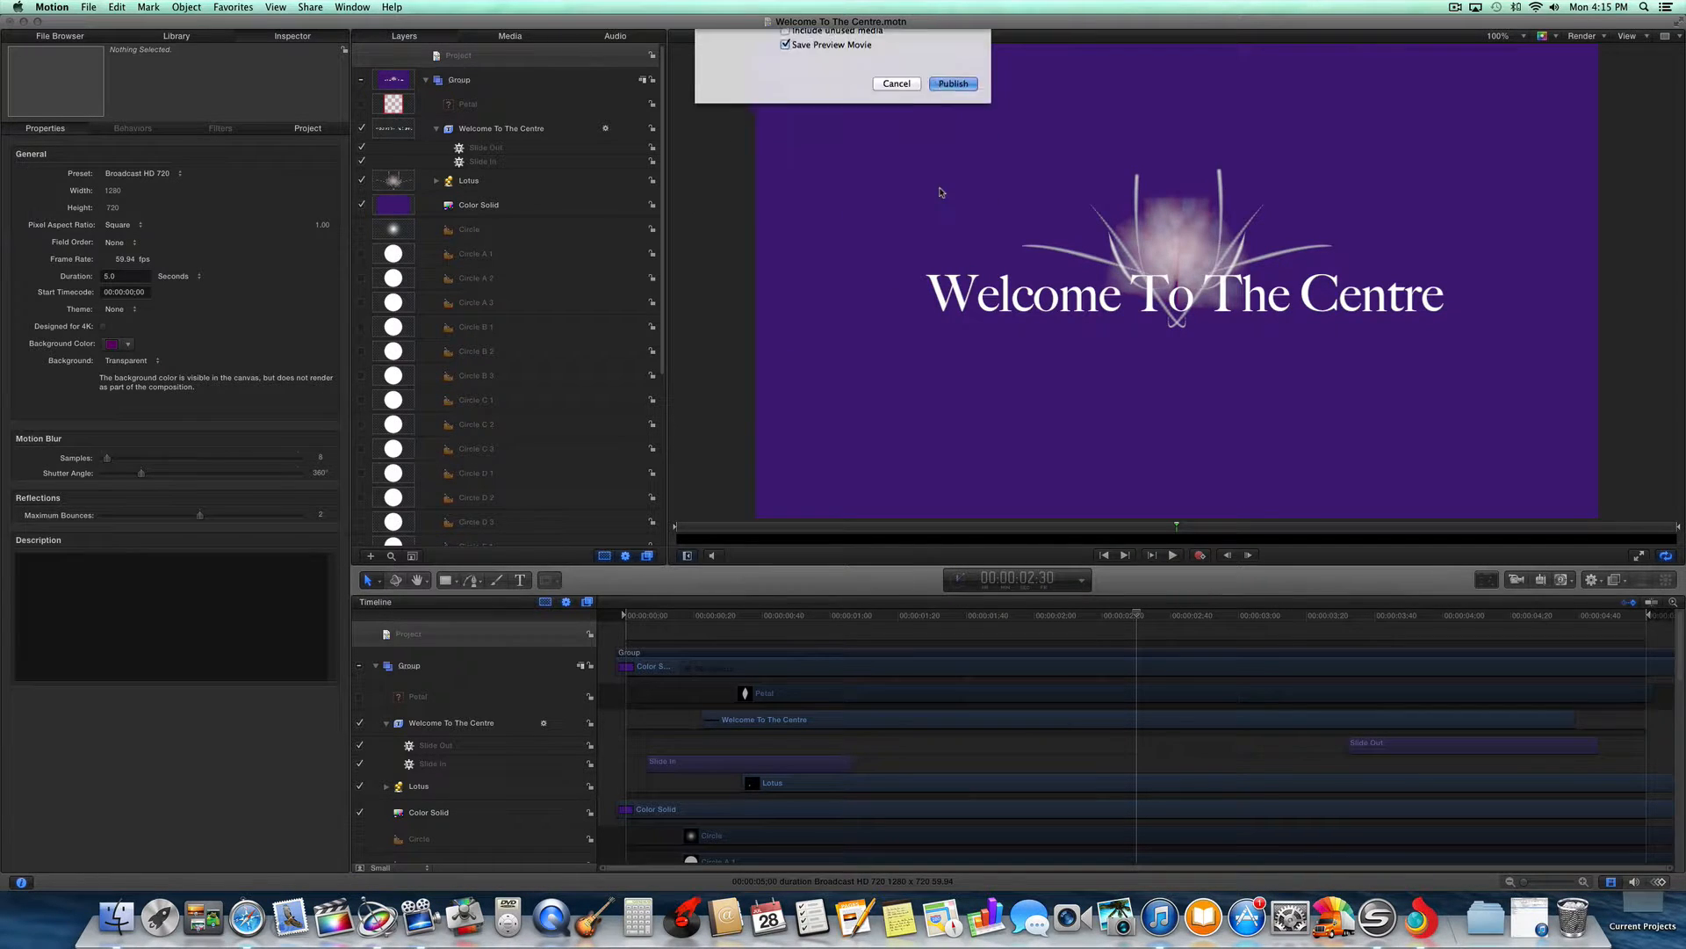
Publish the Welcome To The Centre generator and wait for its preview movie to transcode
click(950, 84)
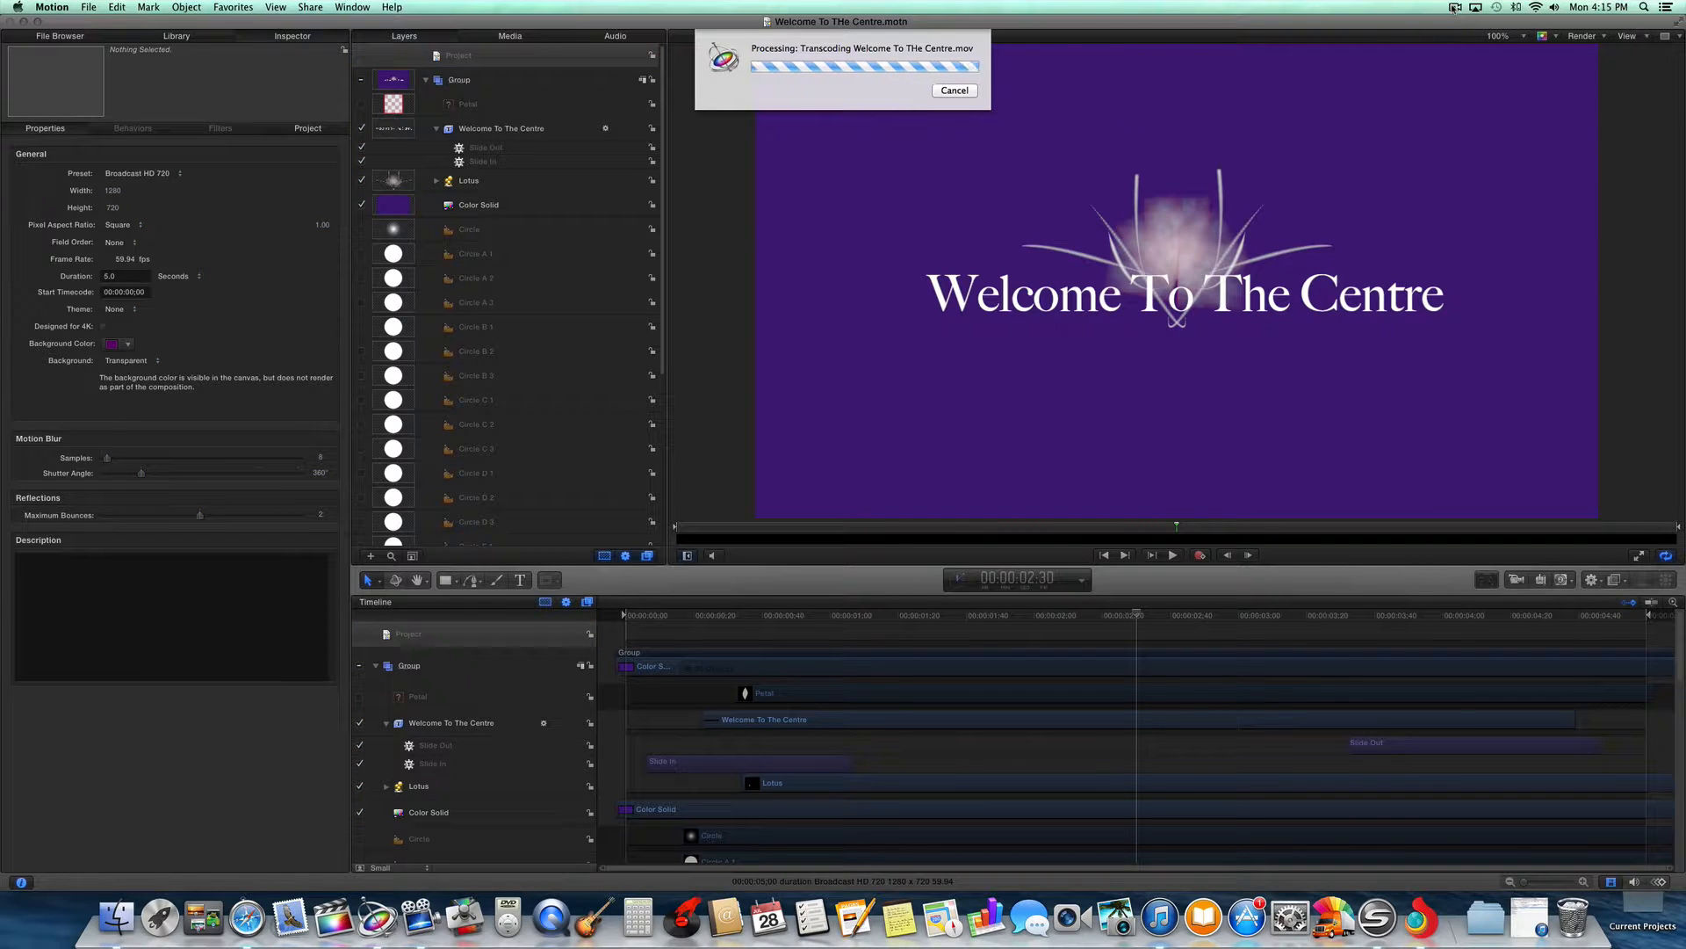
click(1456, 8)
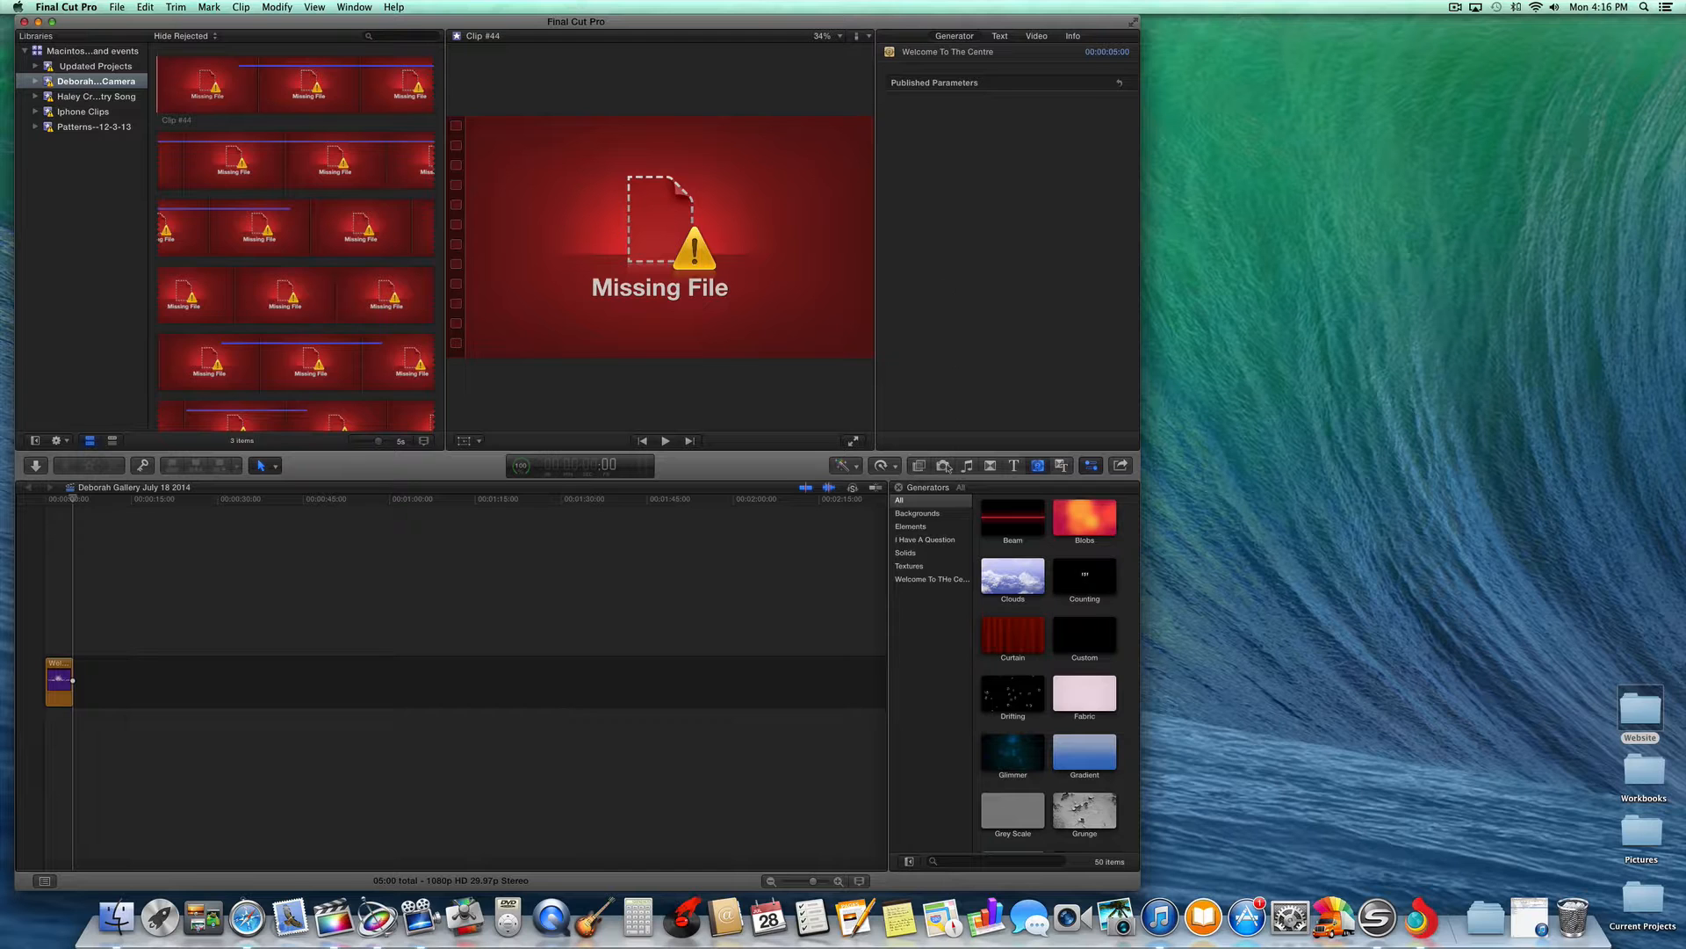
Drag the Welcome To The Centre generator onto the start of the timeline
click(931, 579)
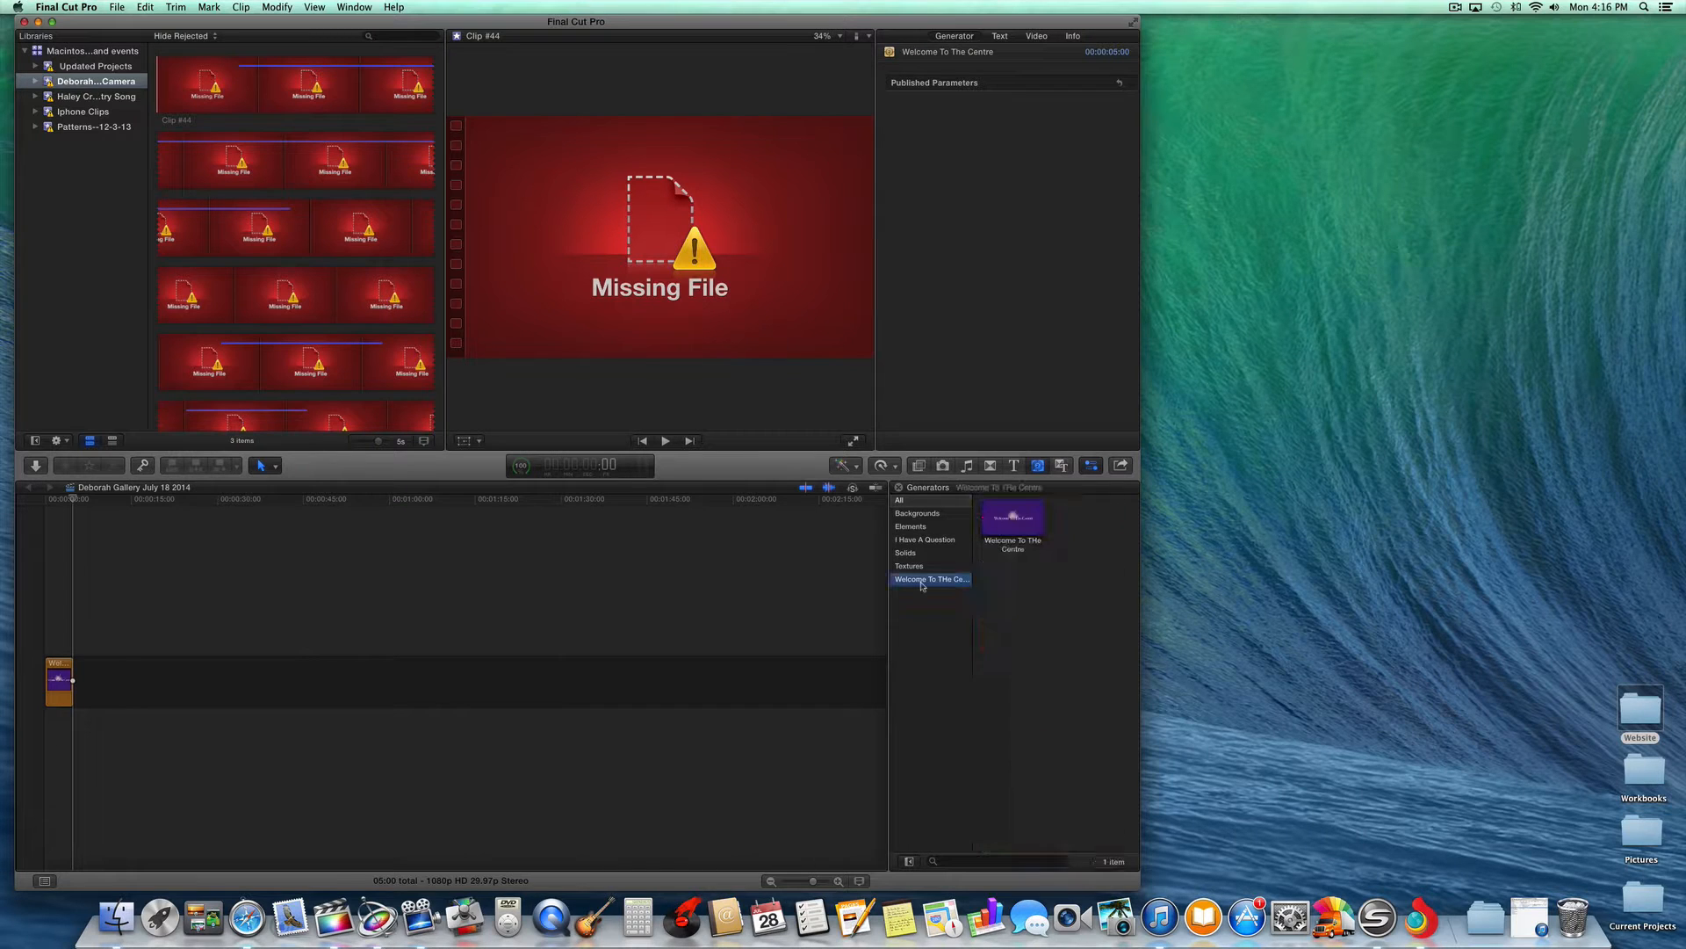
click(80, 688)
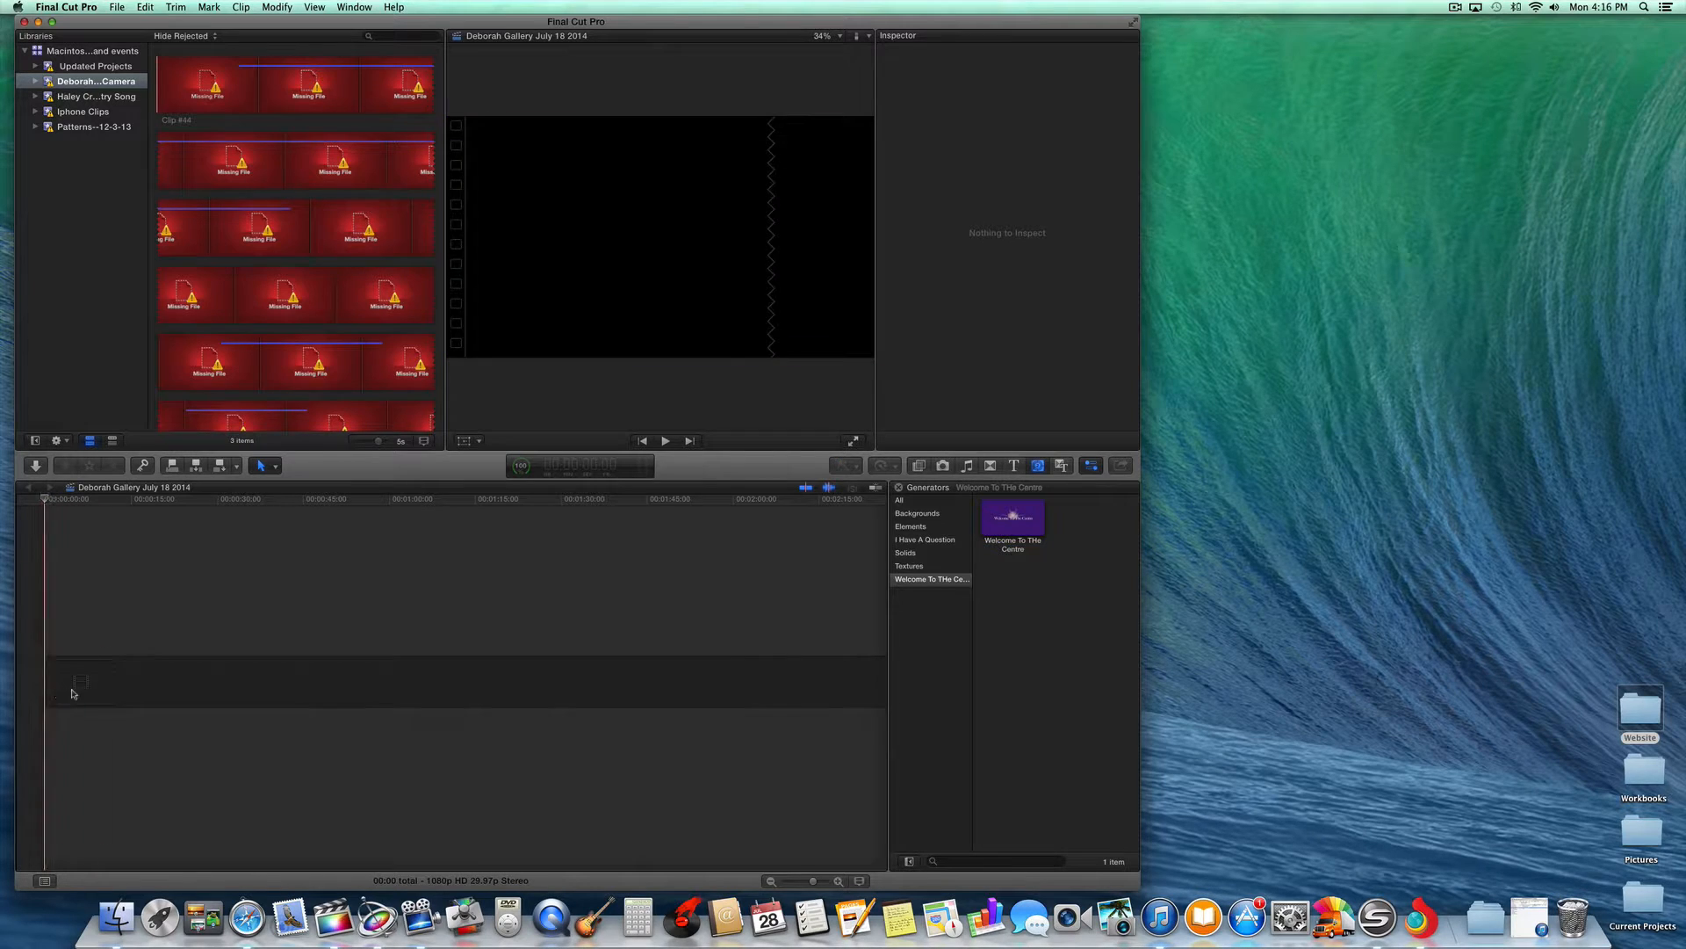
drag(1012, 516, 737, 645)
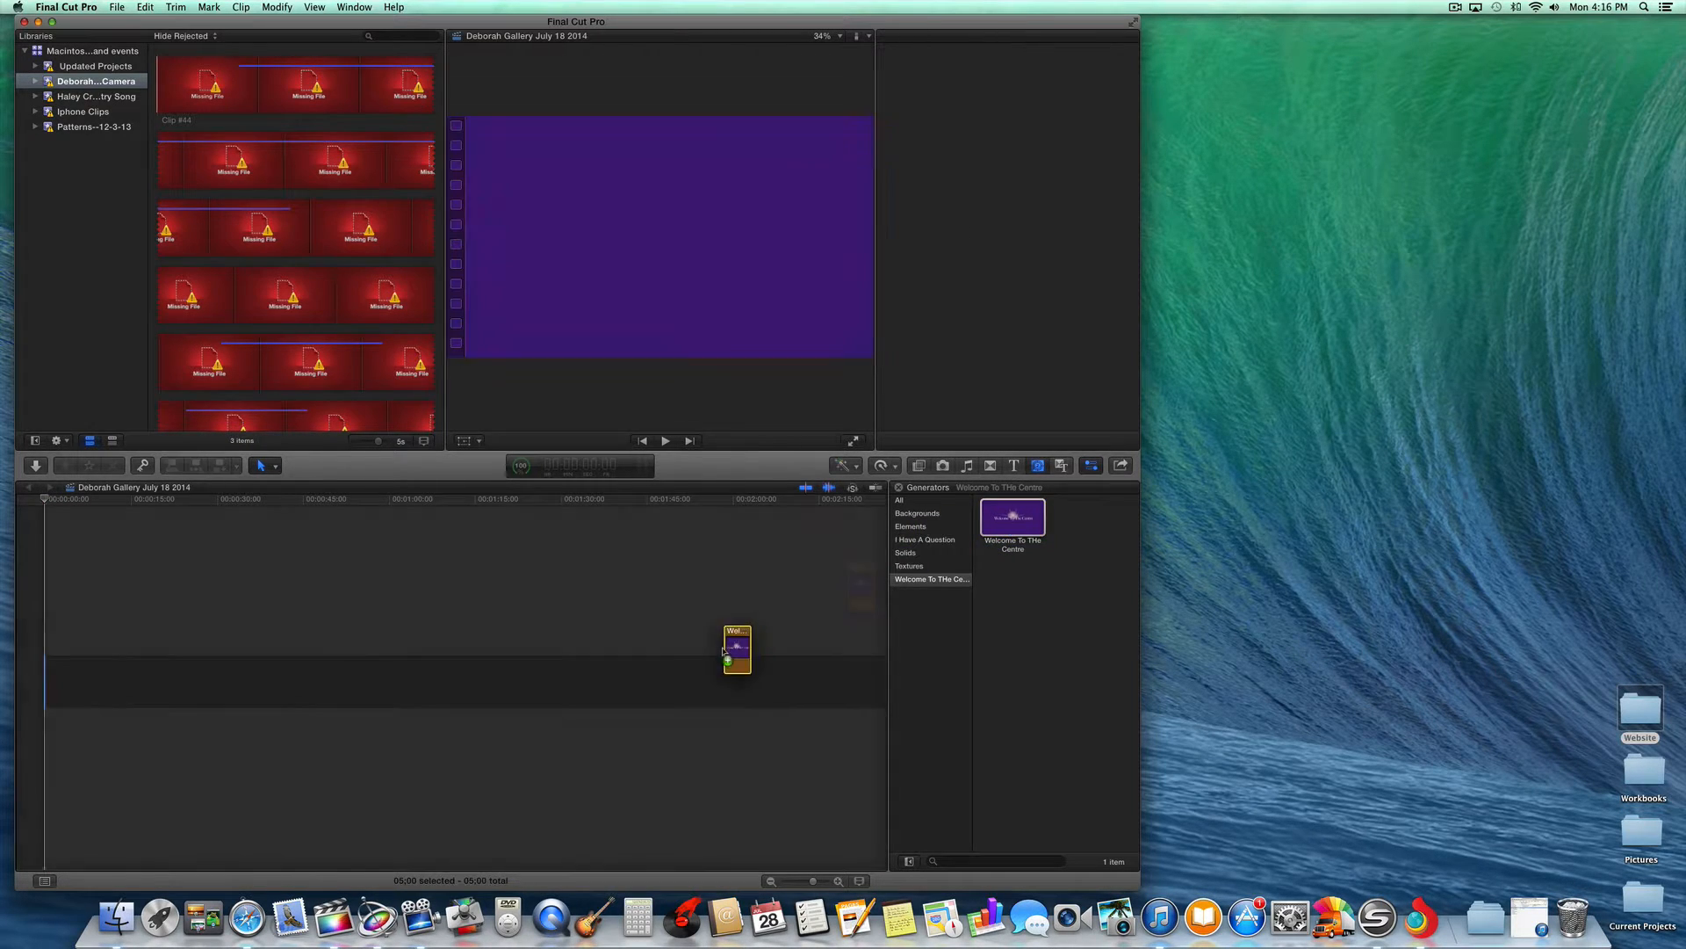
drag(737, 645, 161, 665)
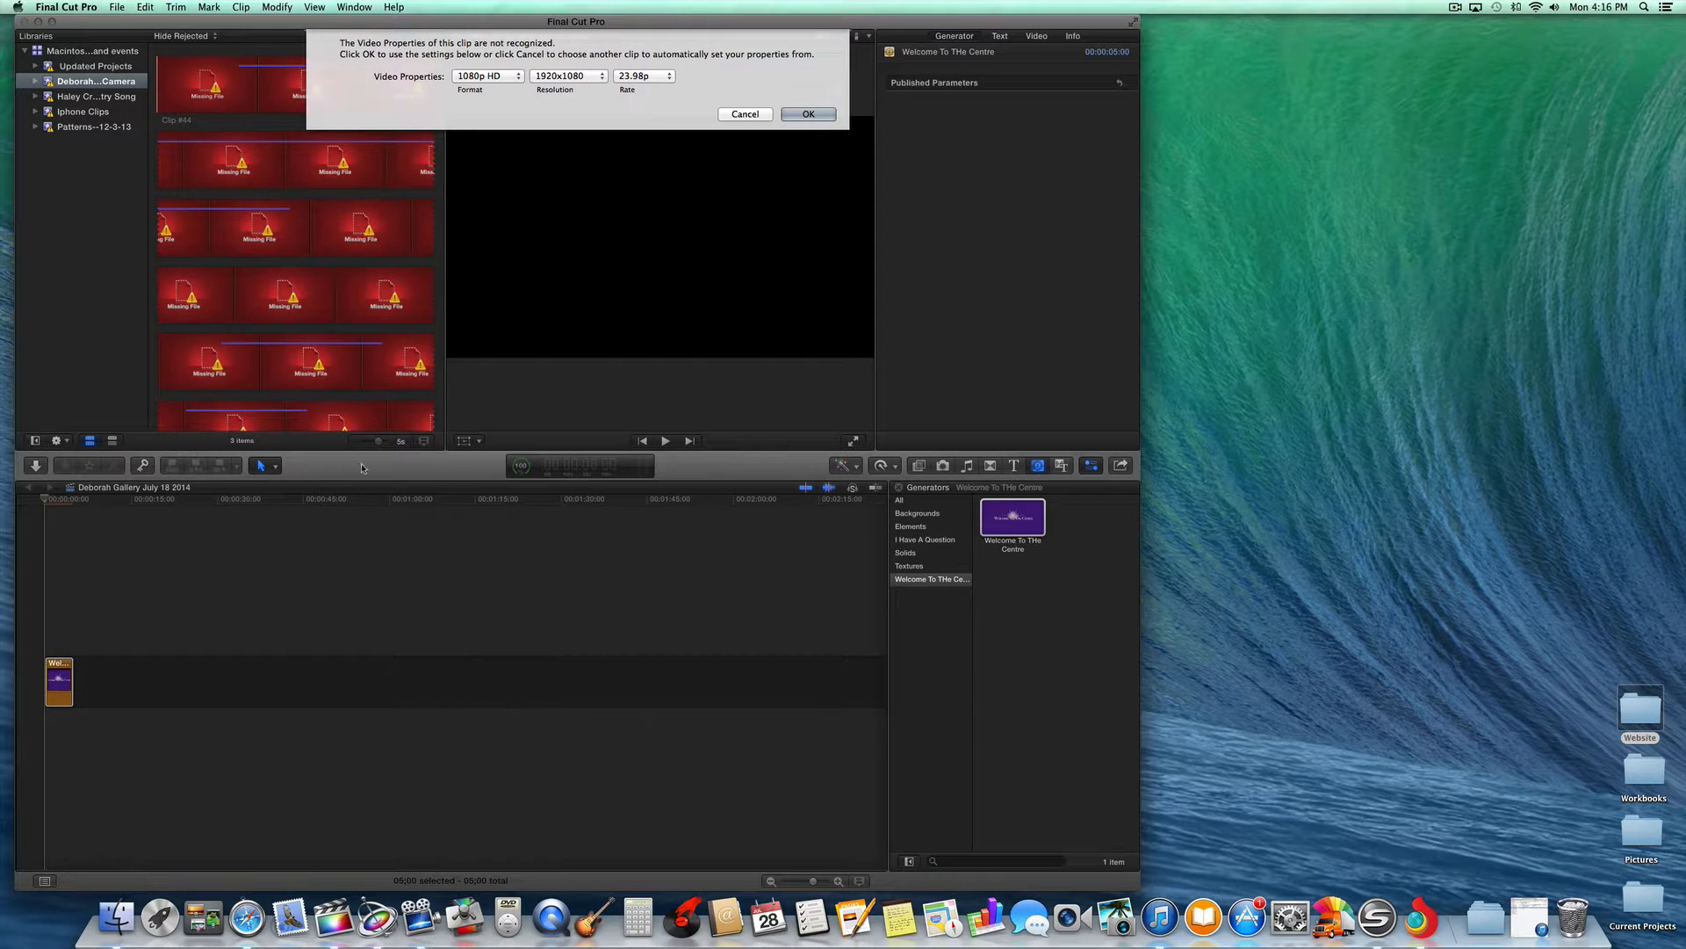
Confirm the clip's video properties as 1080p HD at 29.97p
click(643, 75)
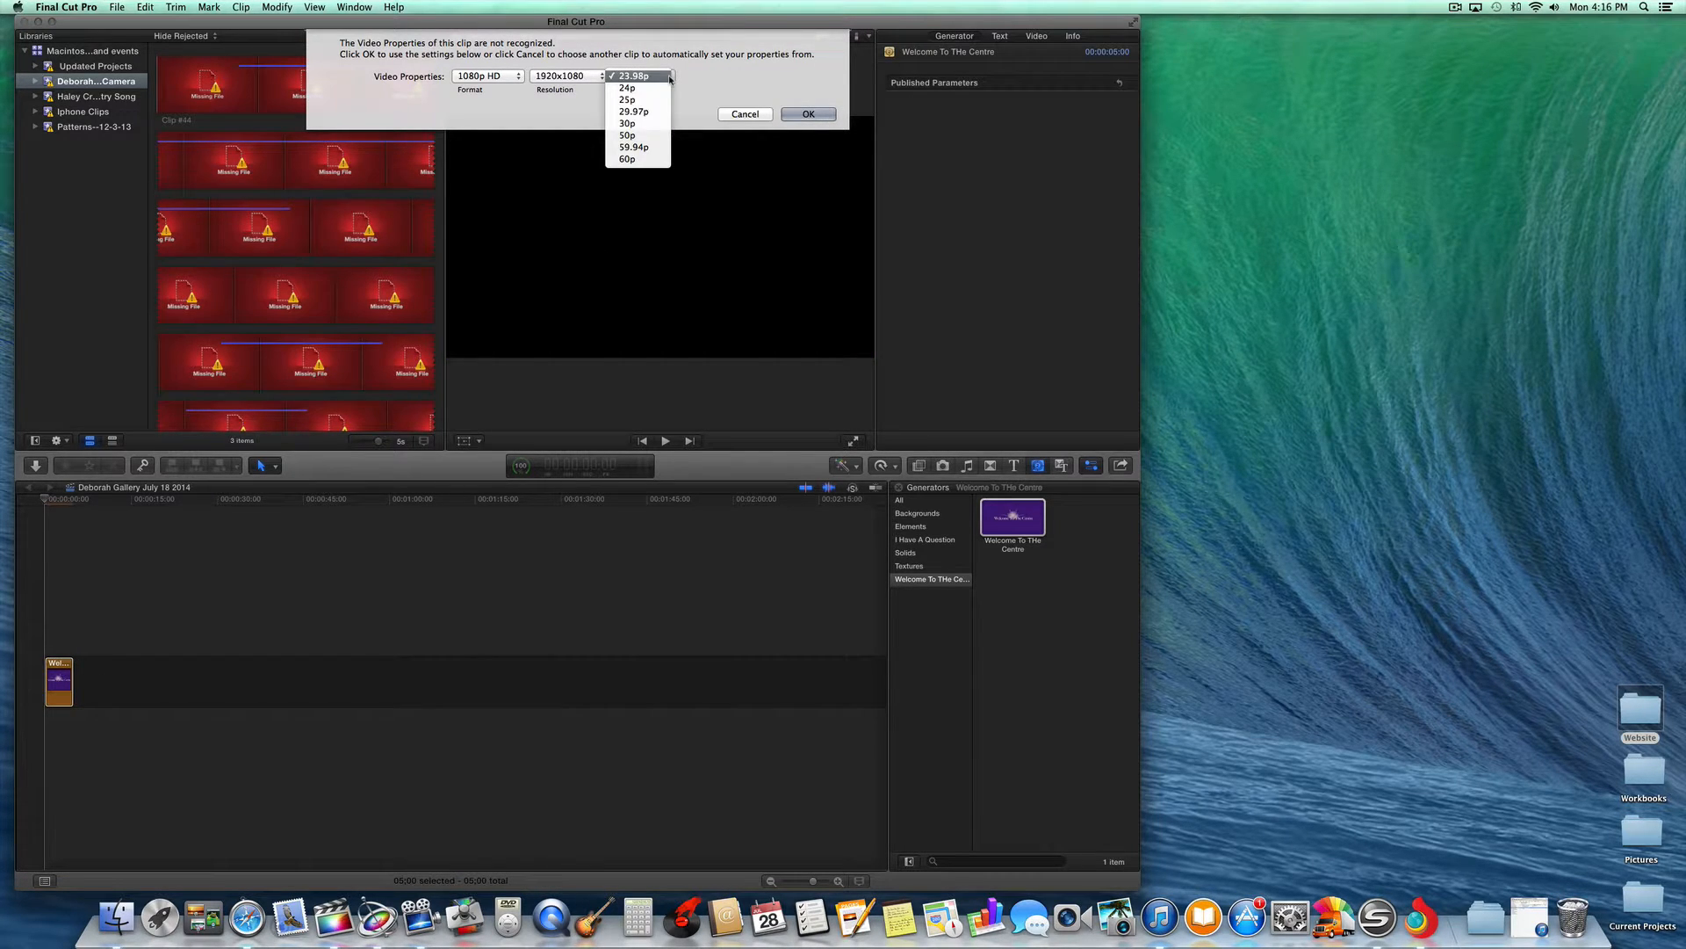
click(633, 110)
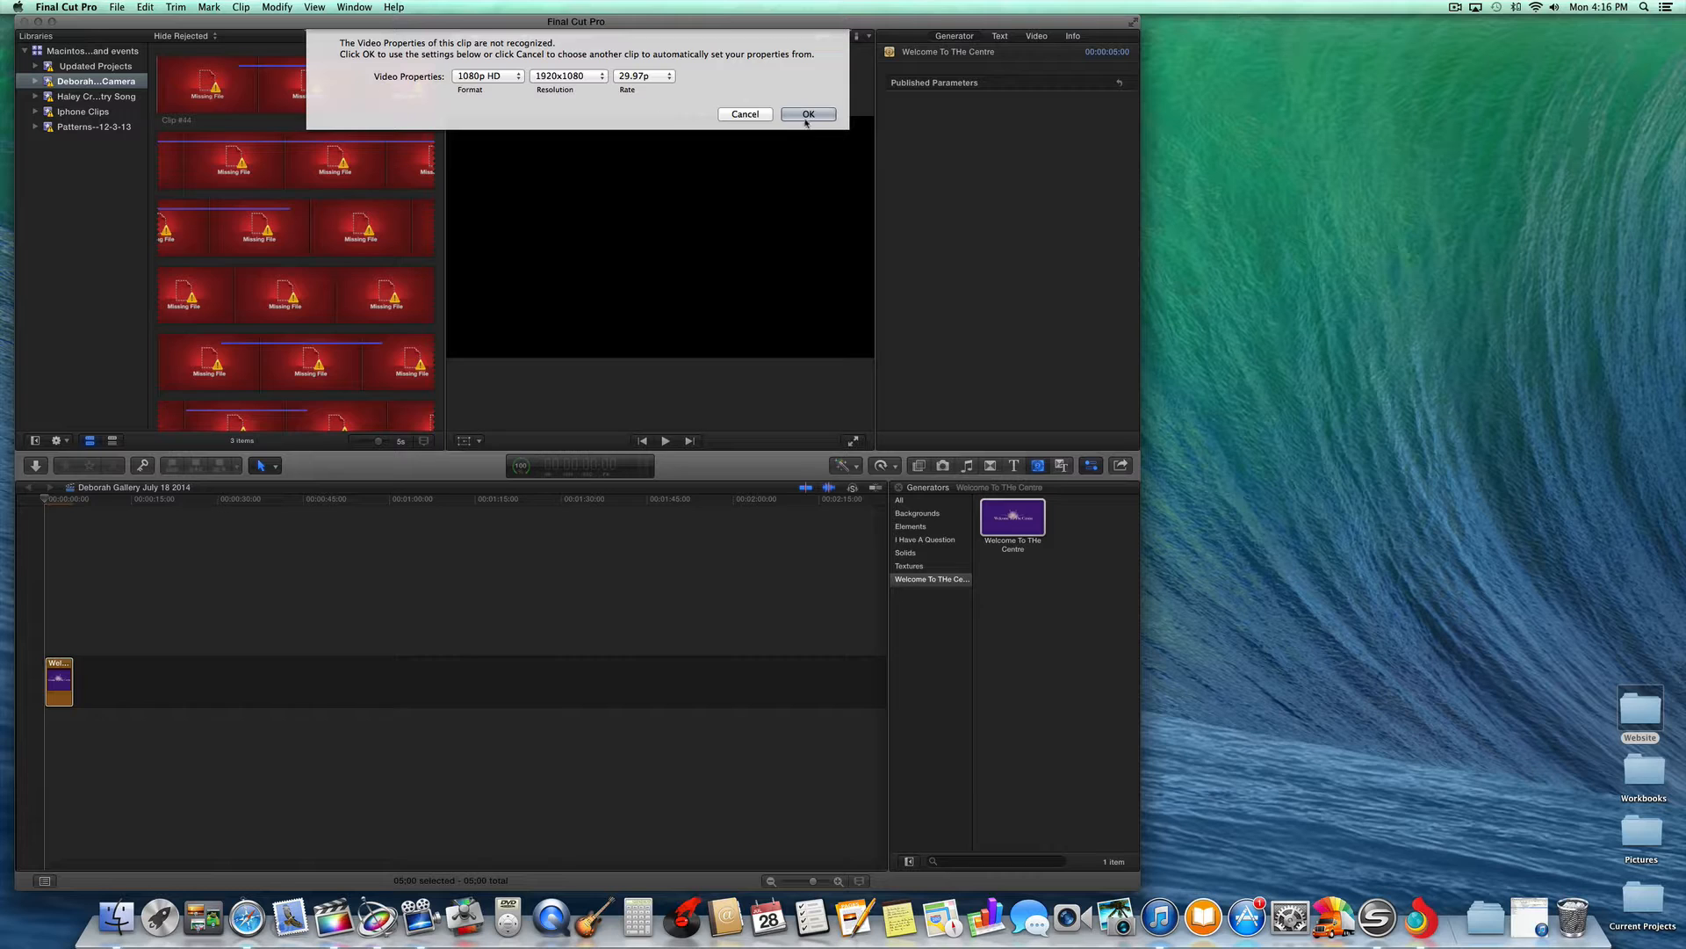
click(808, 114)
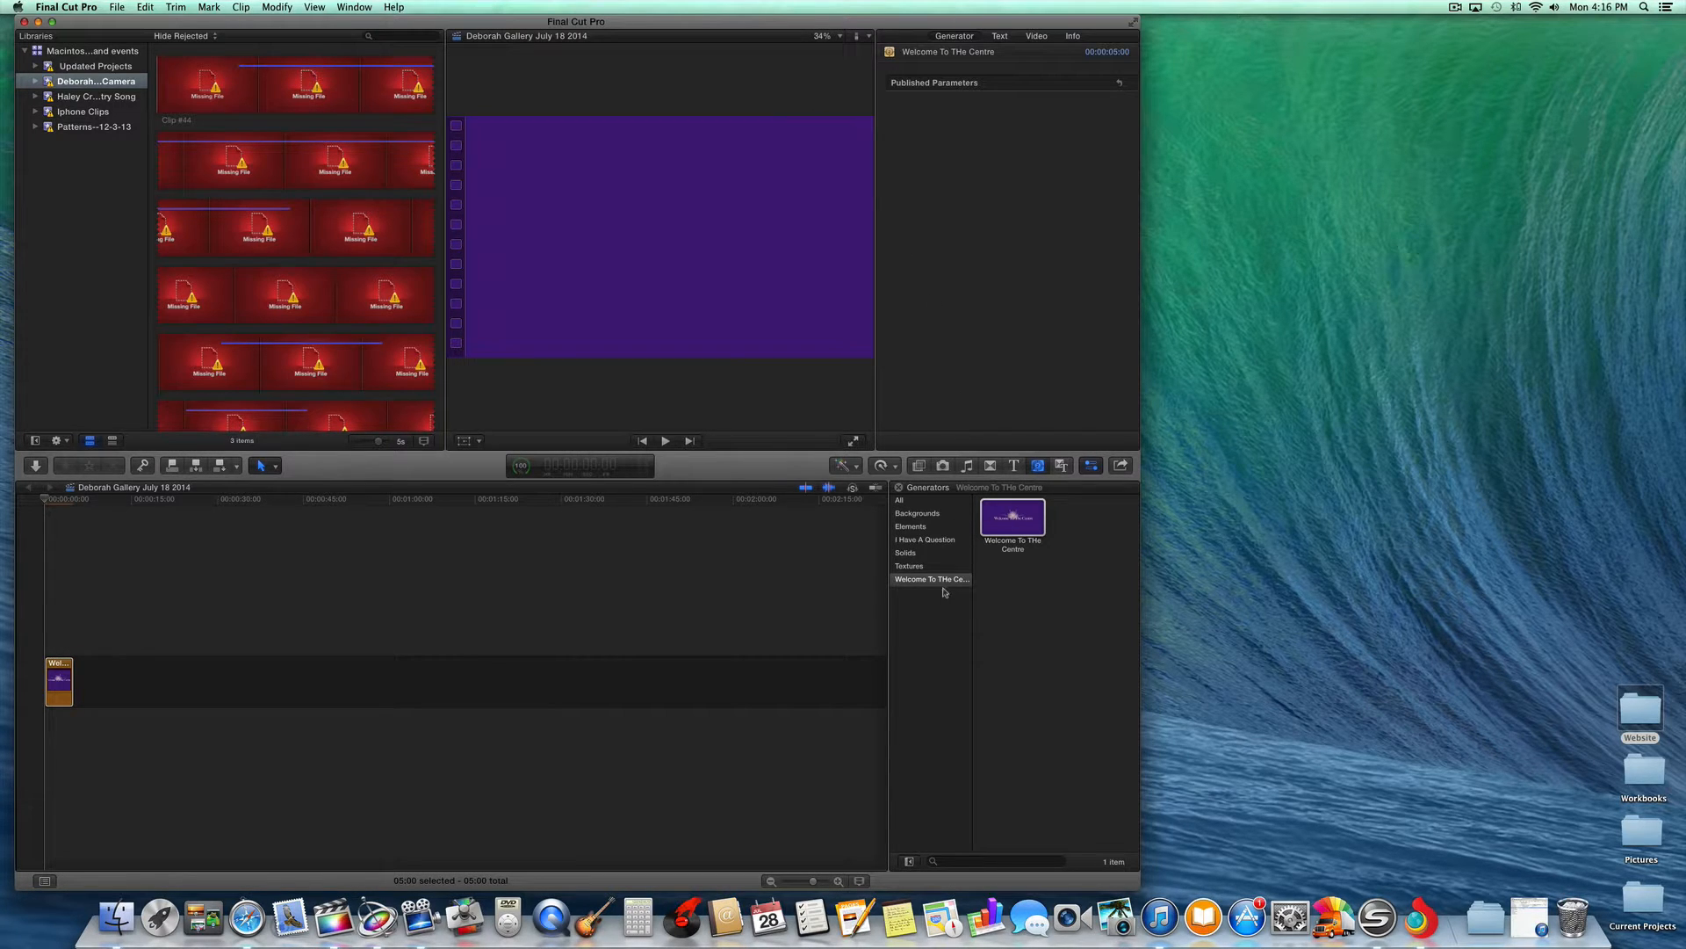
click(930, 579)
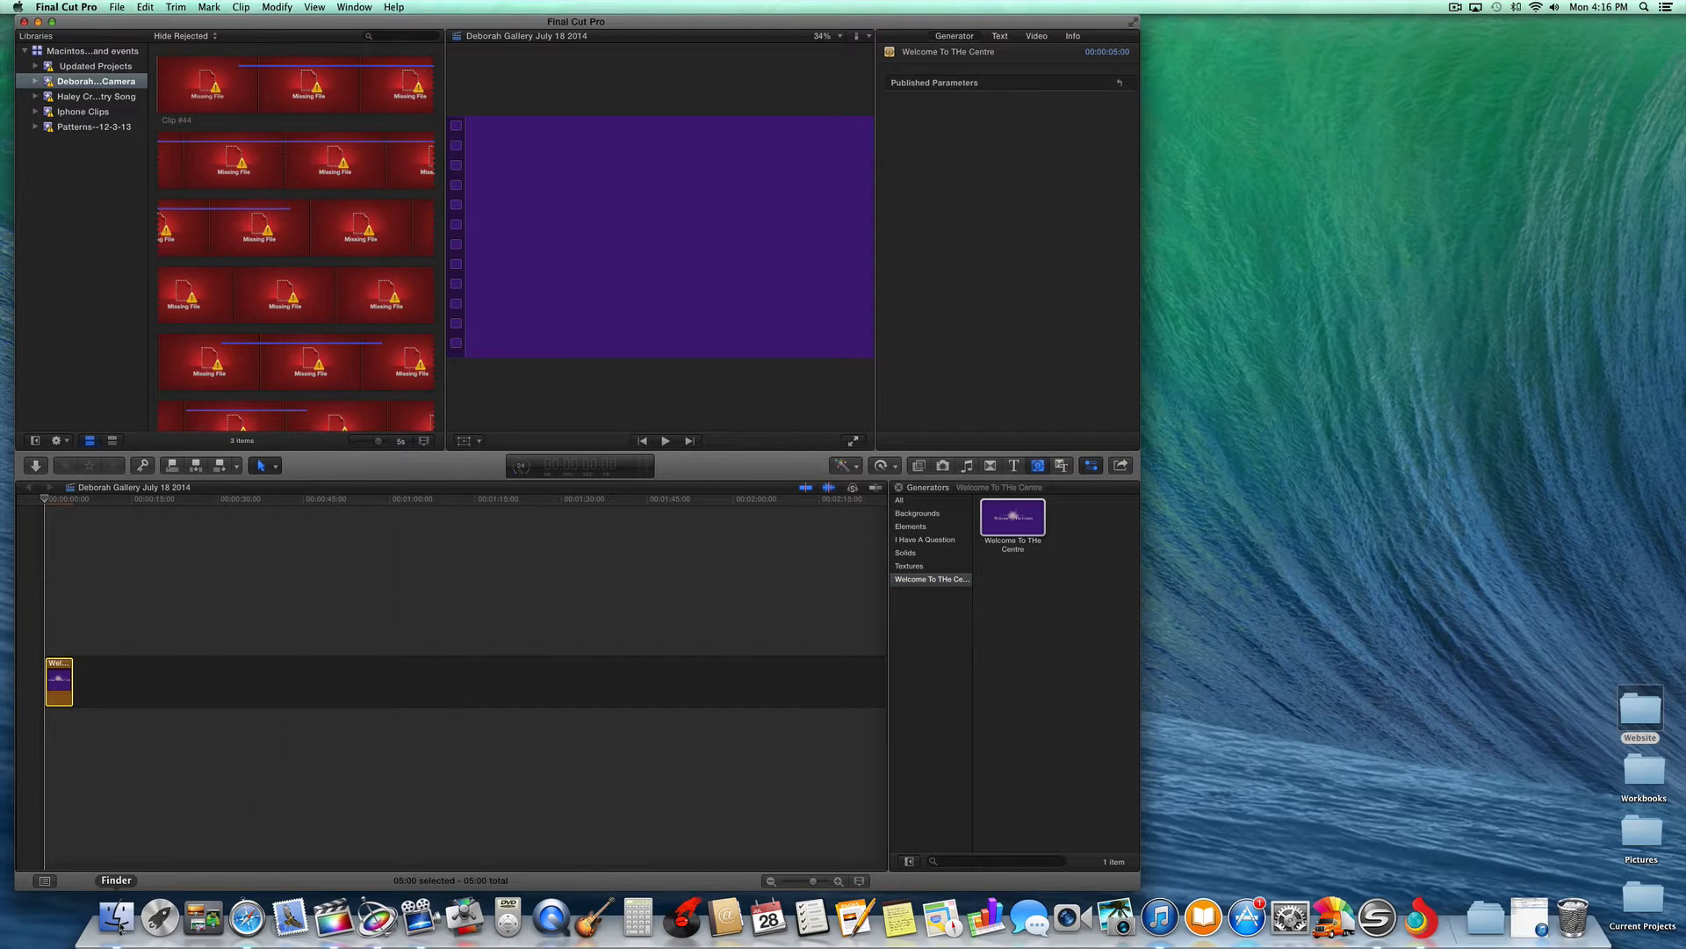
In Finder, go to Movies > Motion Templates > Generators and select the I Have A Question folder
click(66, 8)
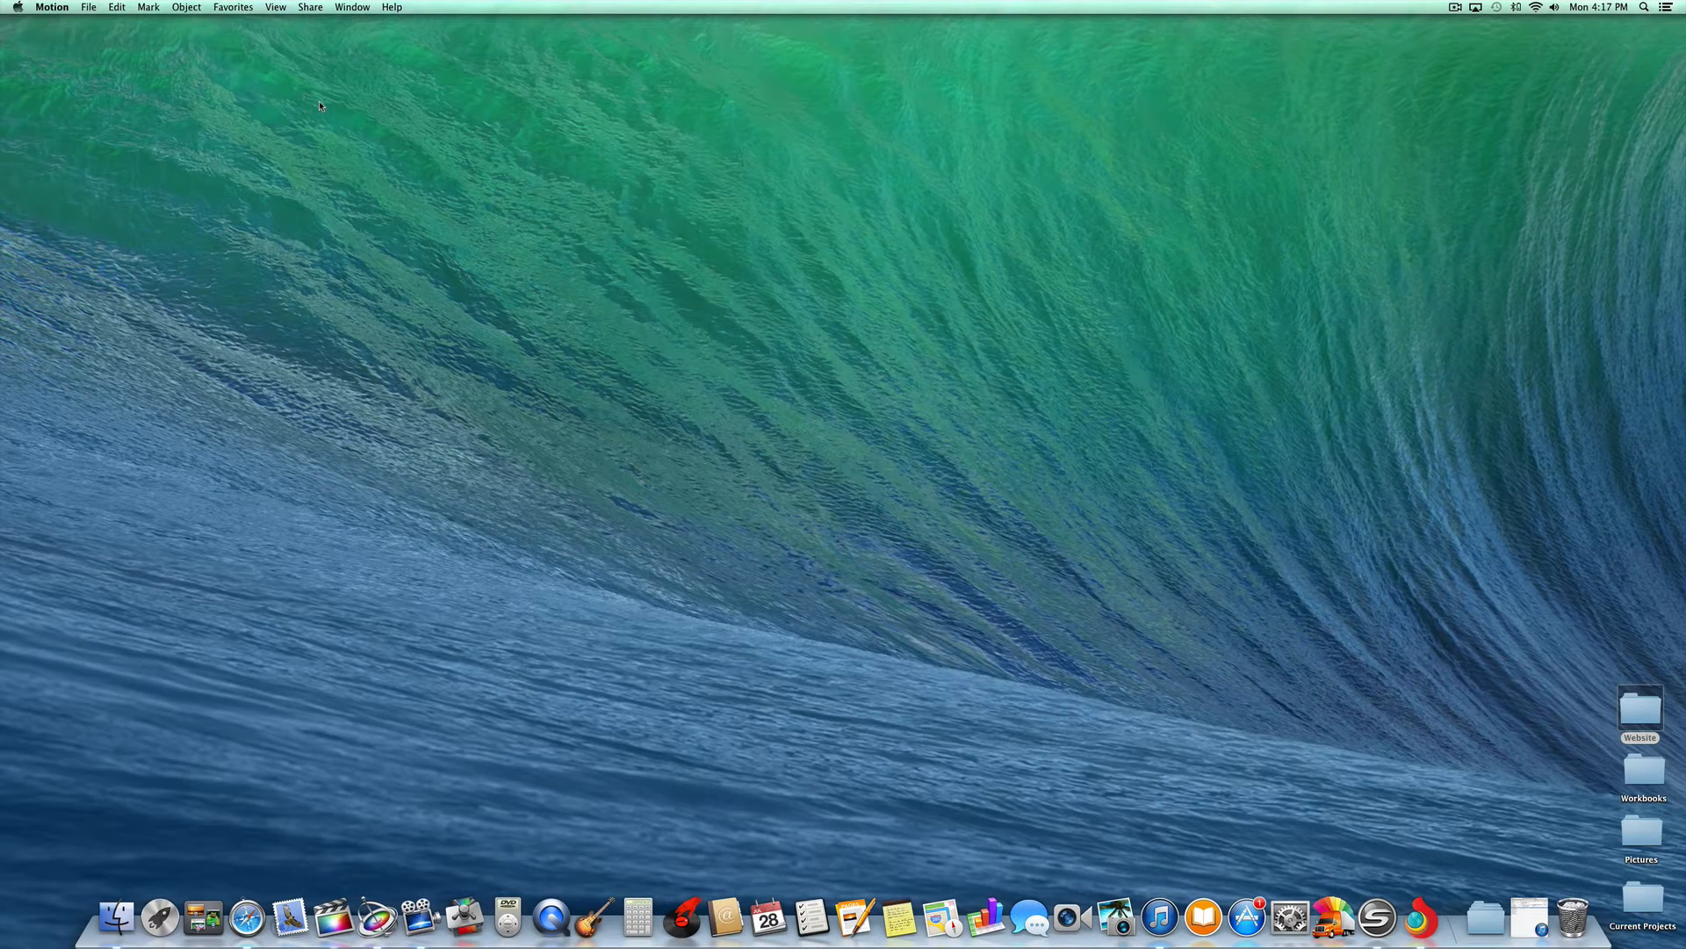
click(117, 917)
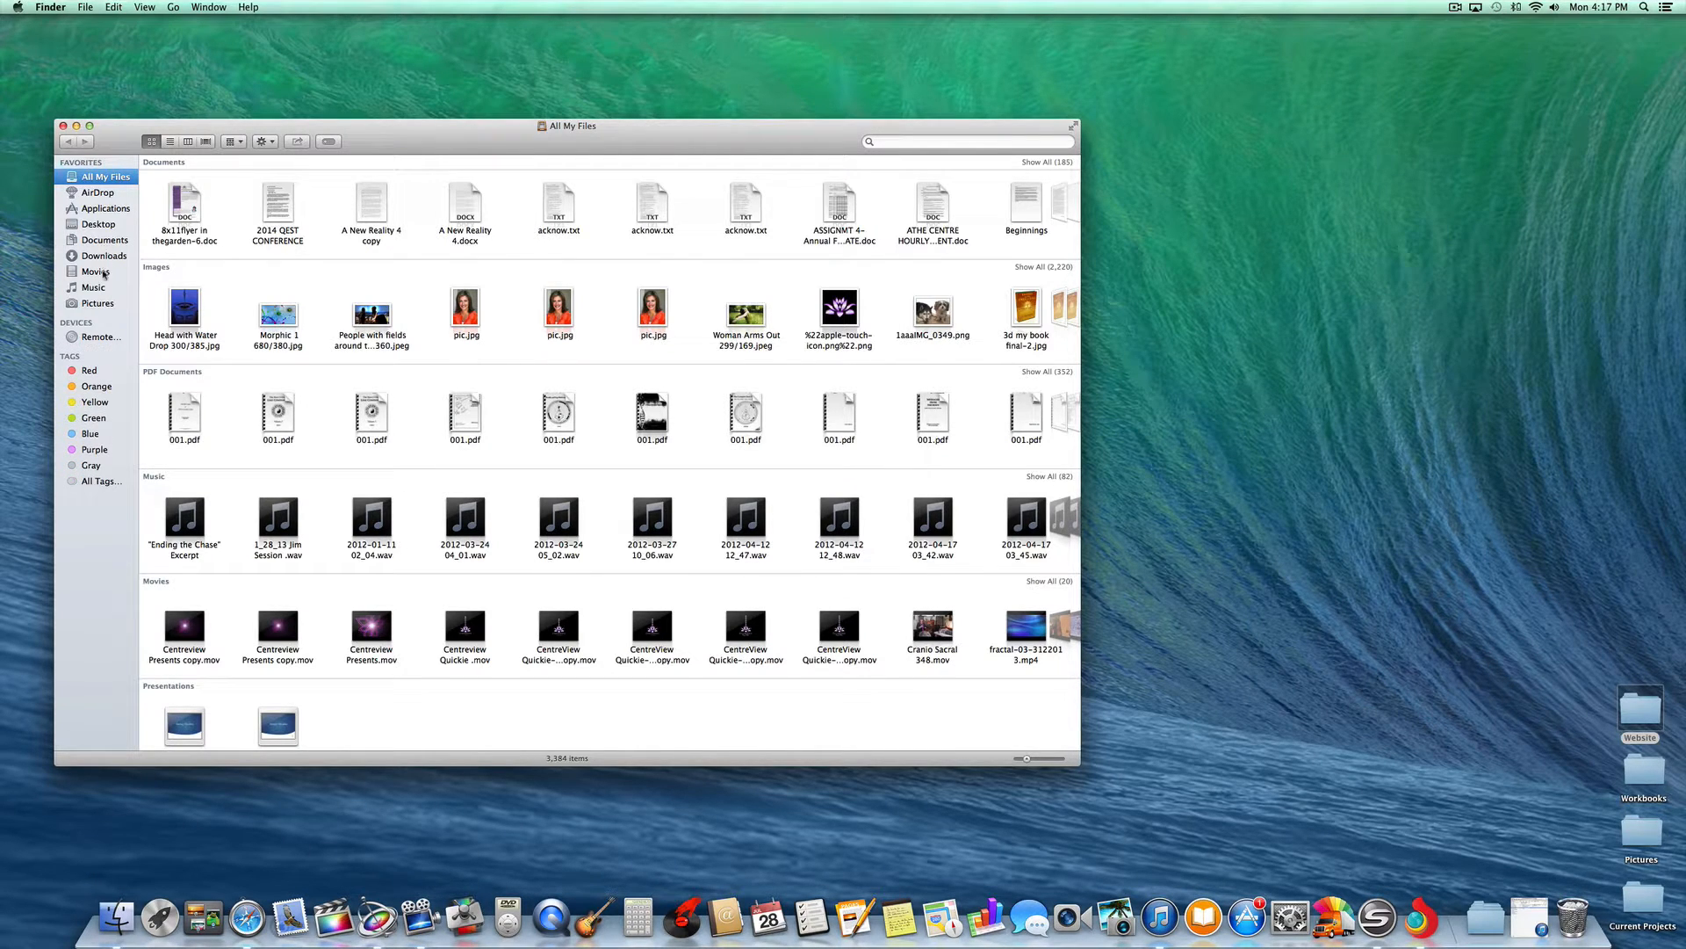
click(96, 272)
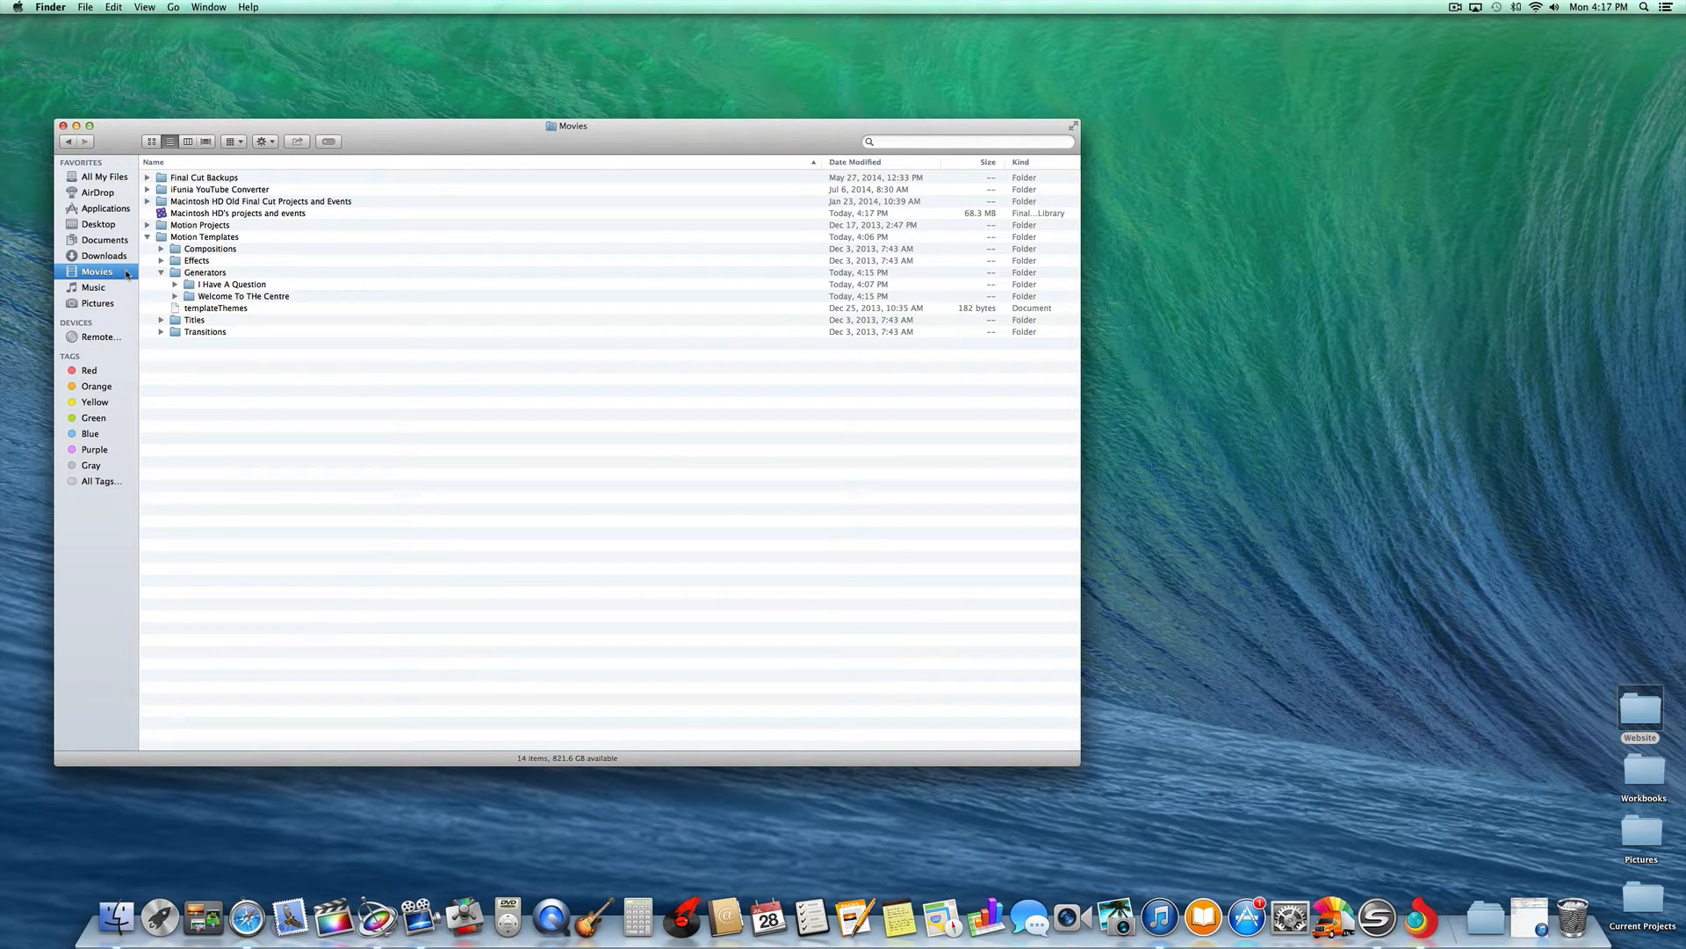
mouse_move(210, 288)
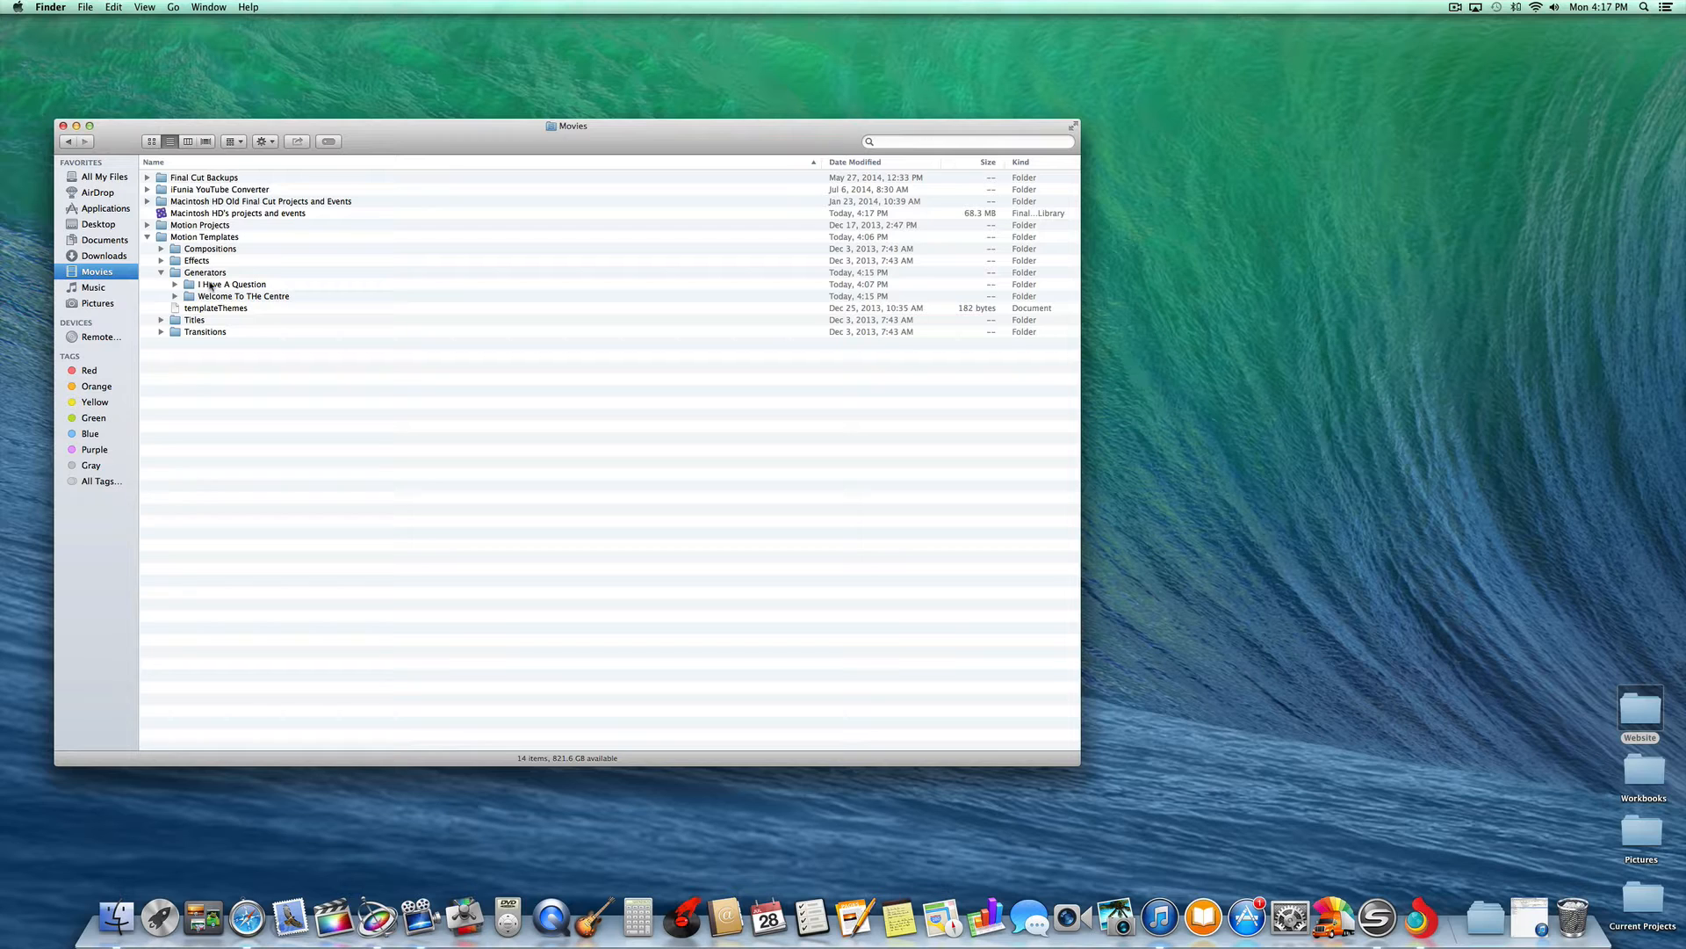
mouse_move(214, 289)
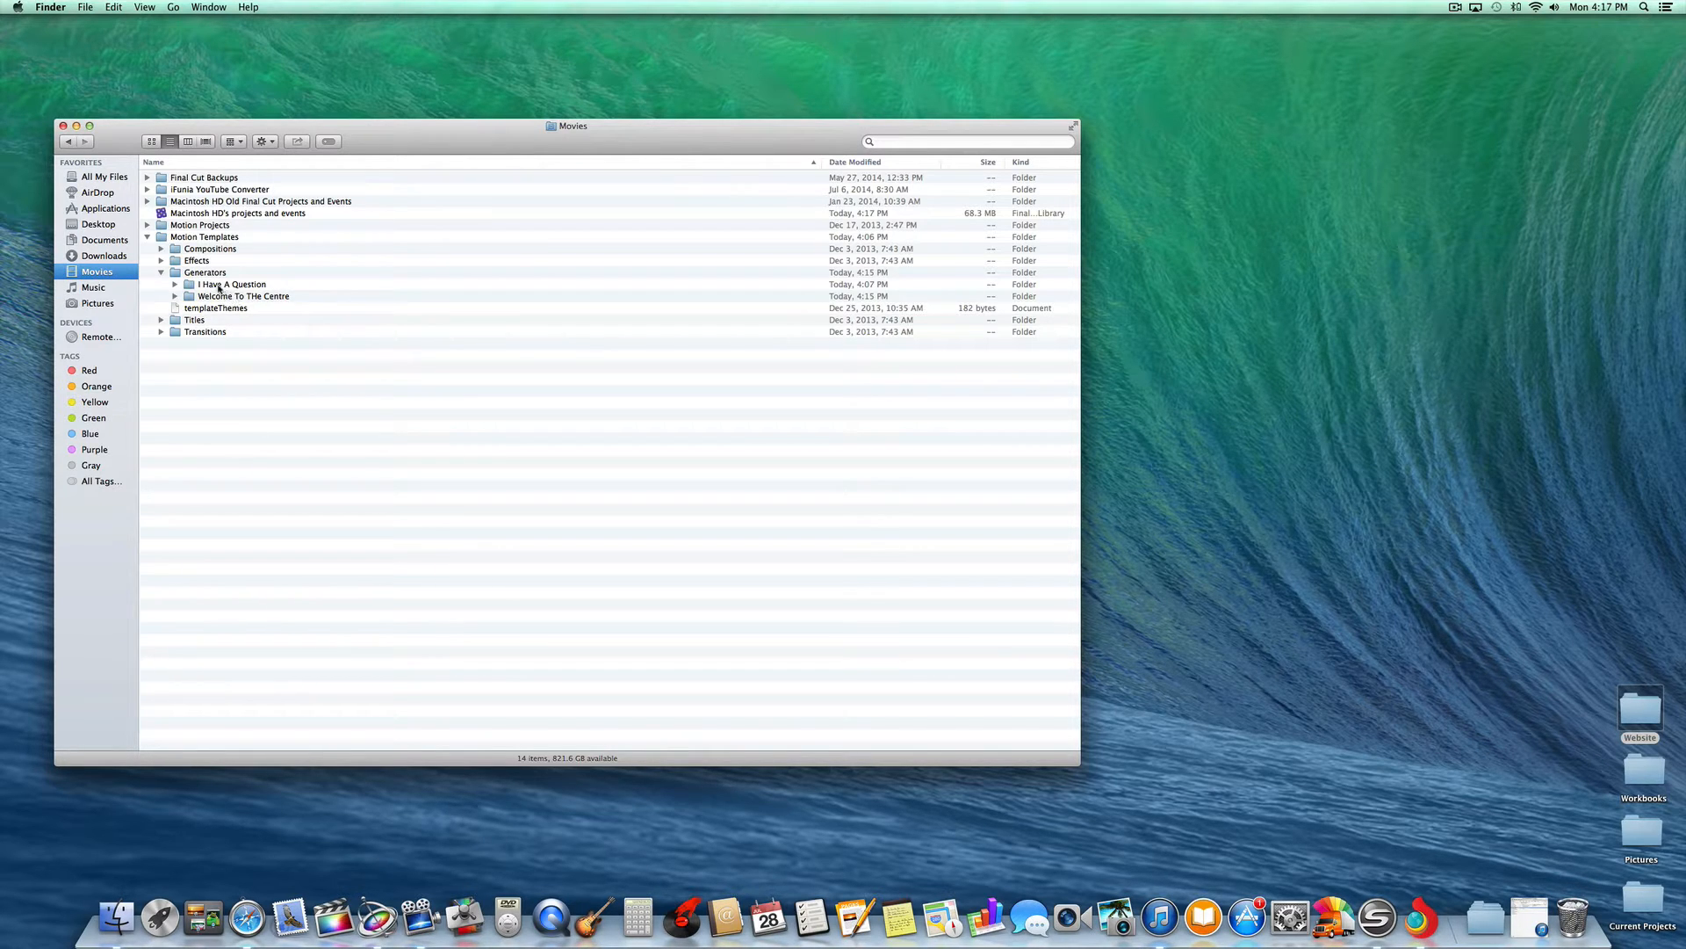
click(232, 284)
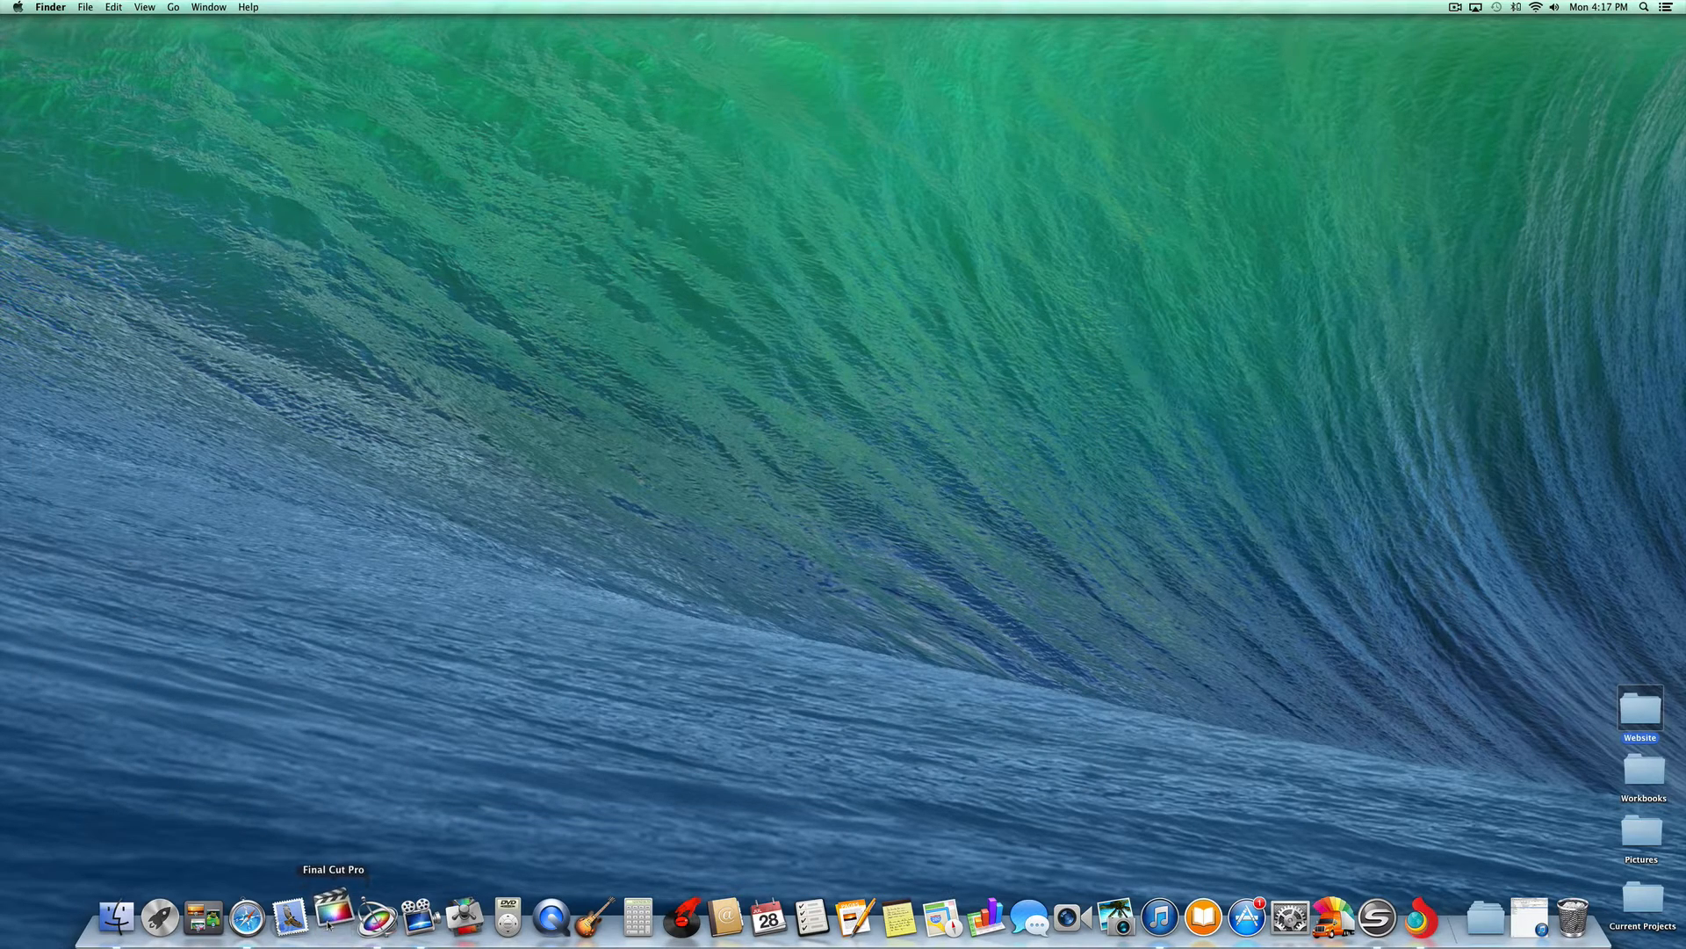
Return to Final Cut Pro to check I Have A Question is gone from the generators
click(334, 916)
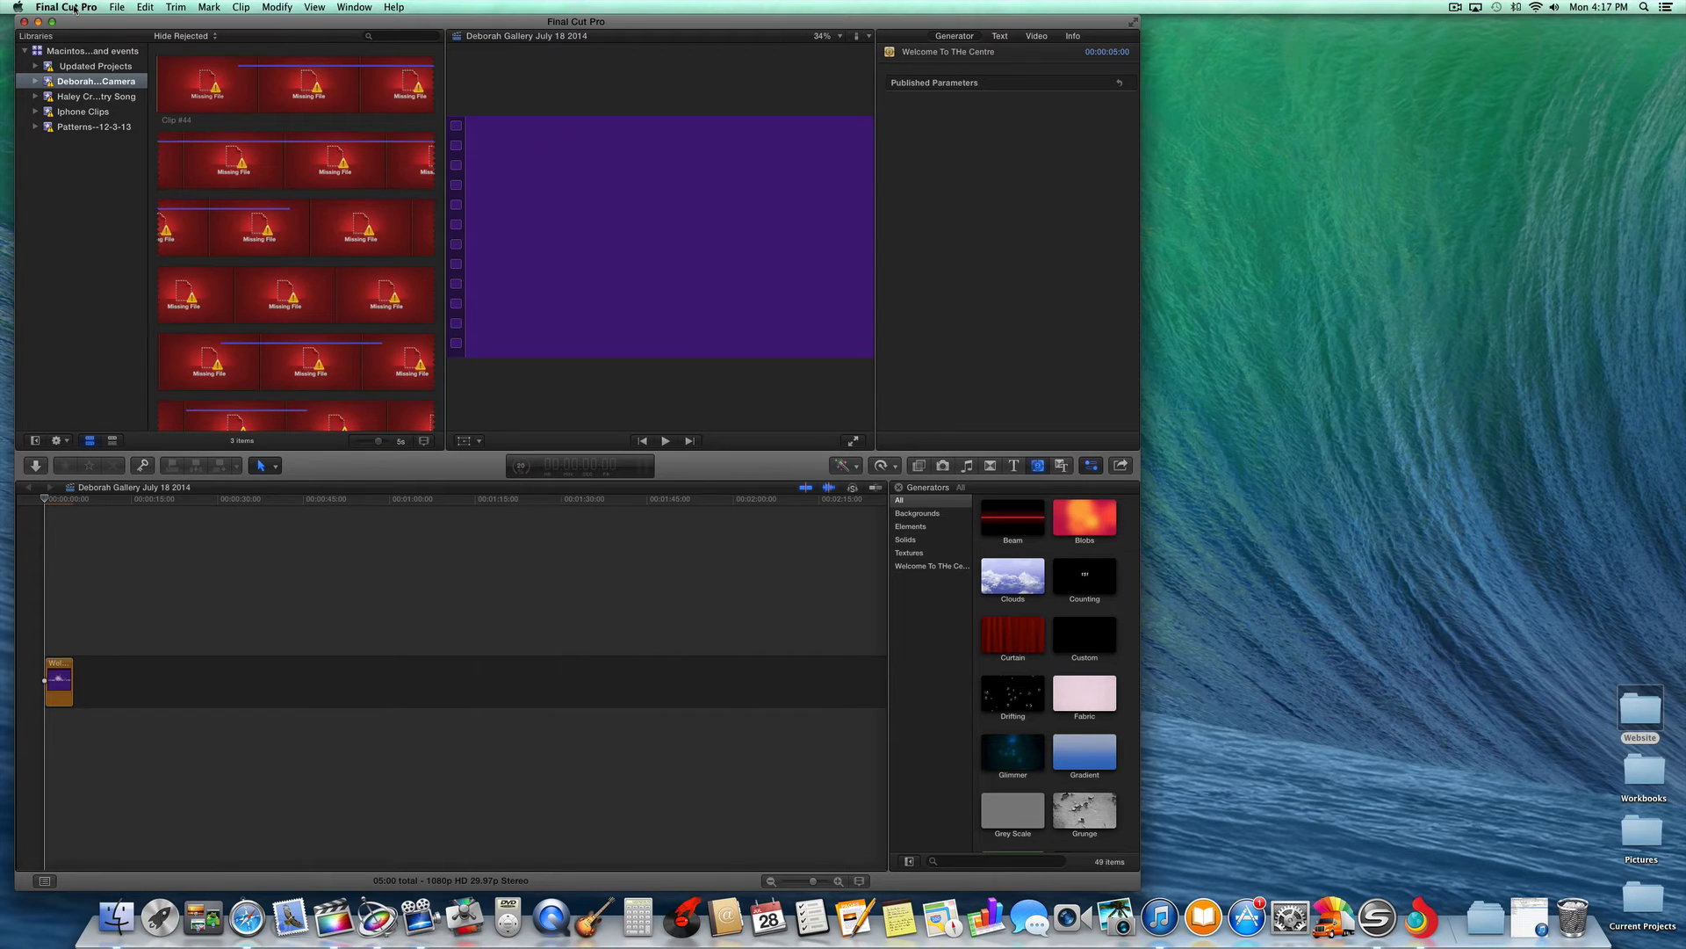
click(1456, 6)
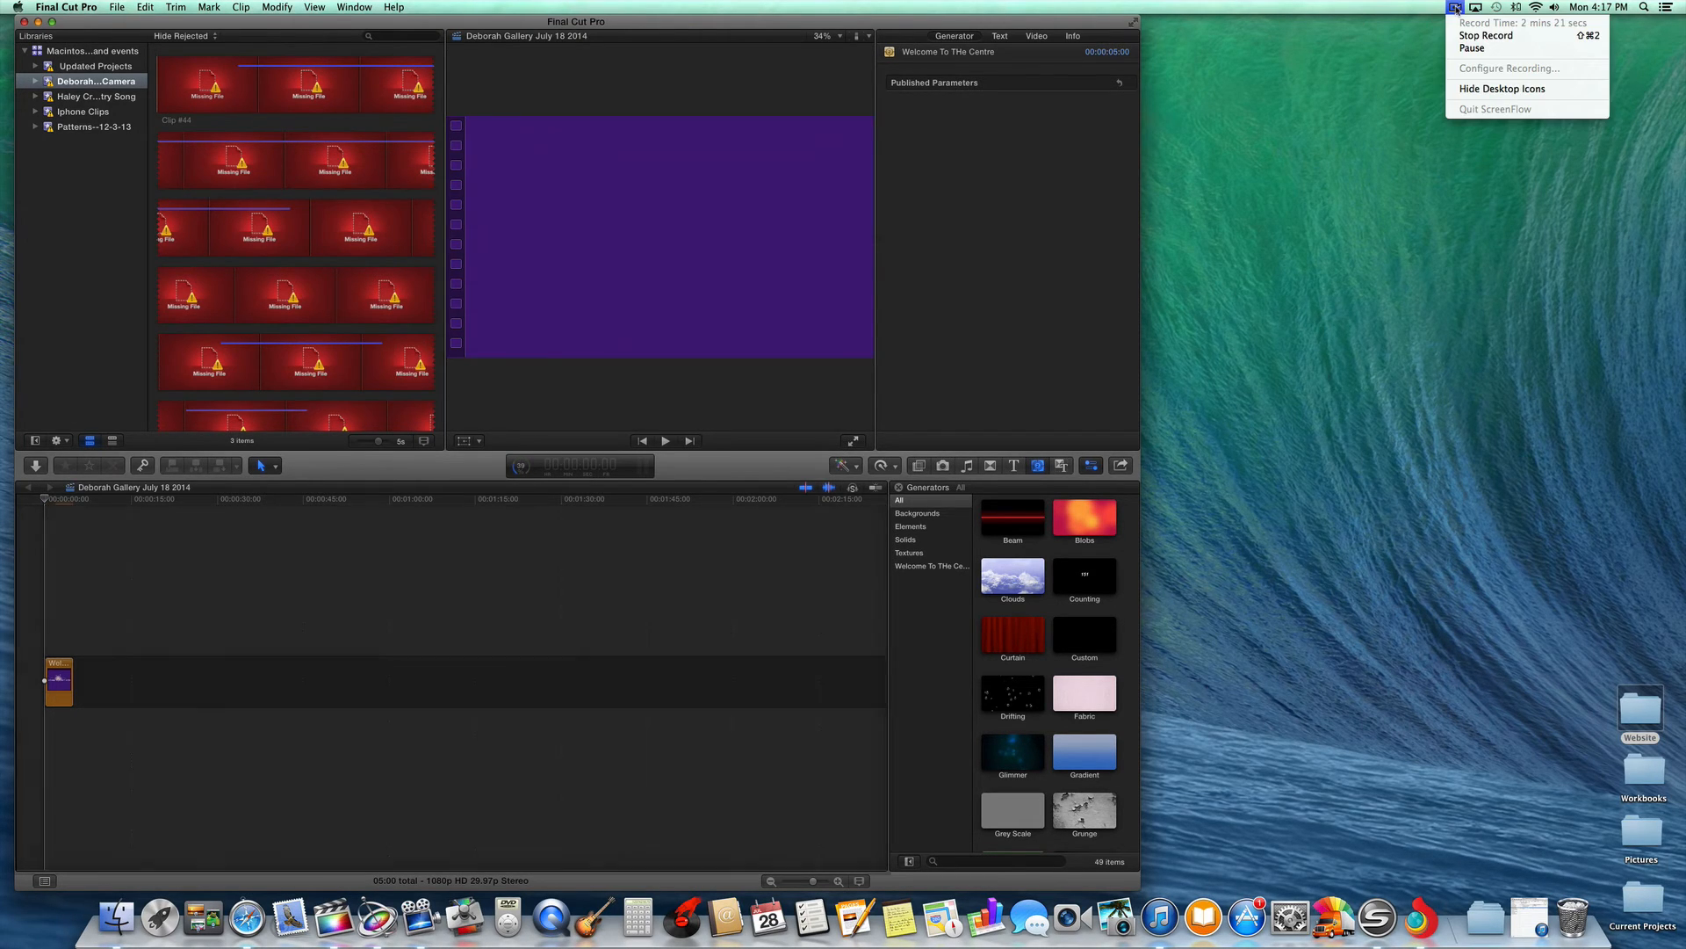